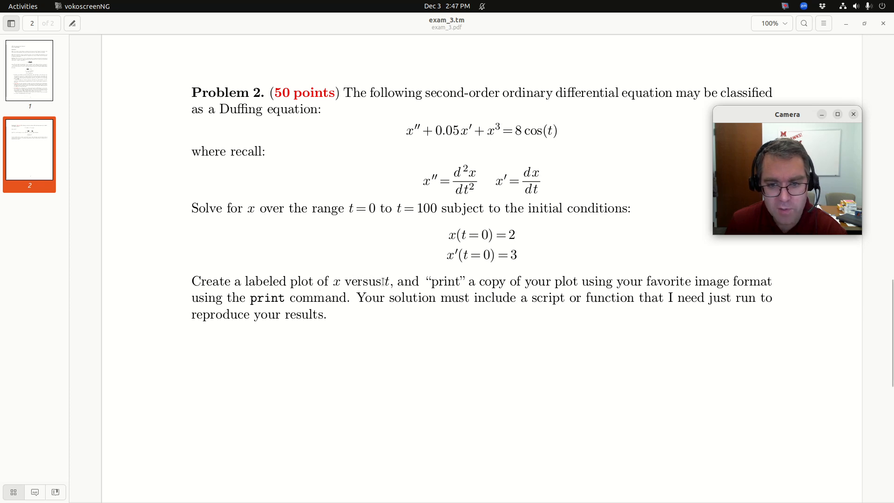
mouse_move(534, 279)
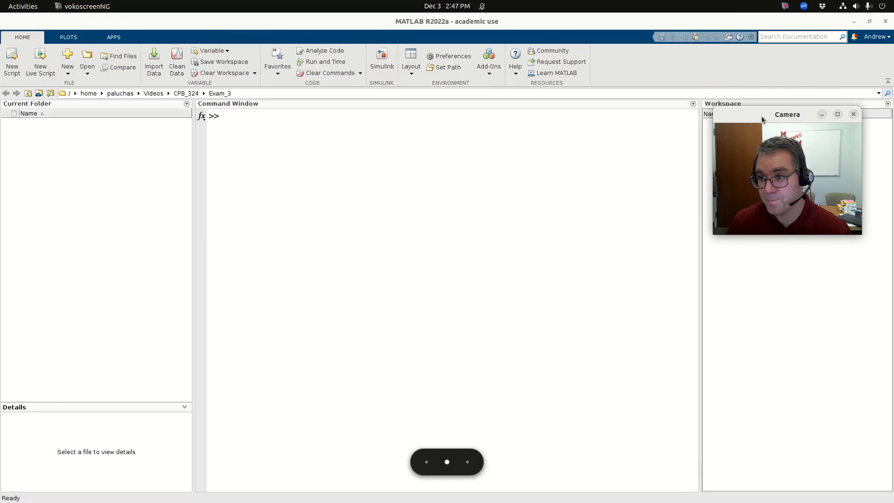
Create a blank script and type the partial declaration 'function exam_3' on line 1
left_click(11, 61)
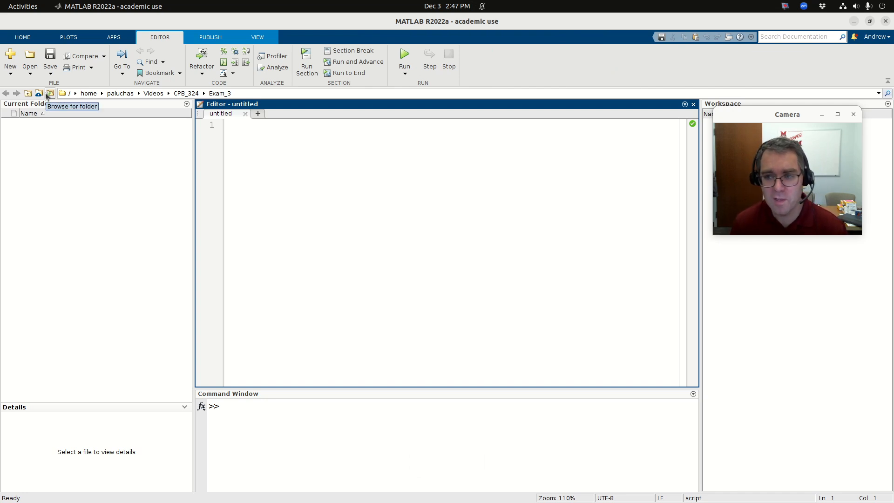
type("fnc")
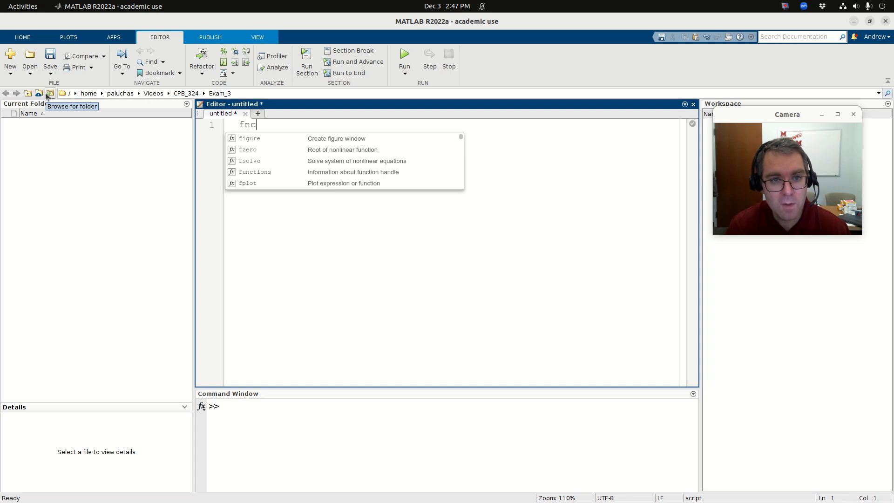
type("ucti")
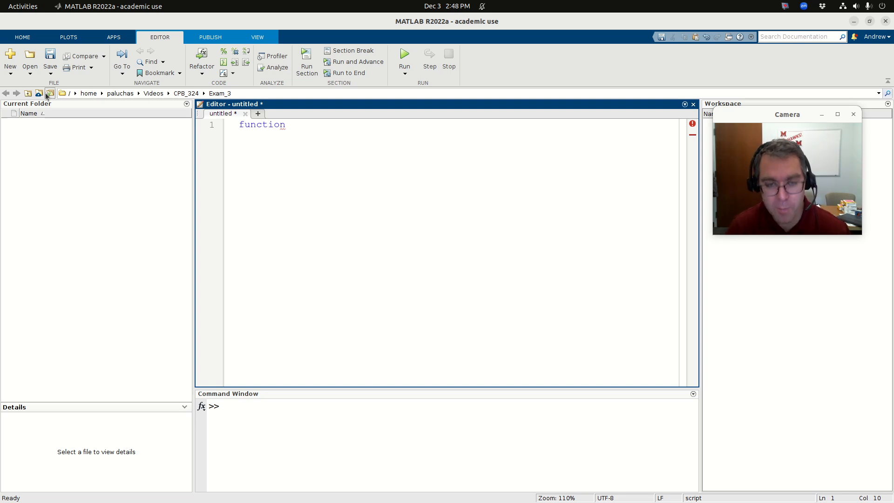
type("ex")
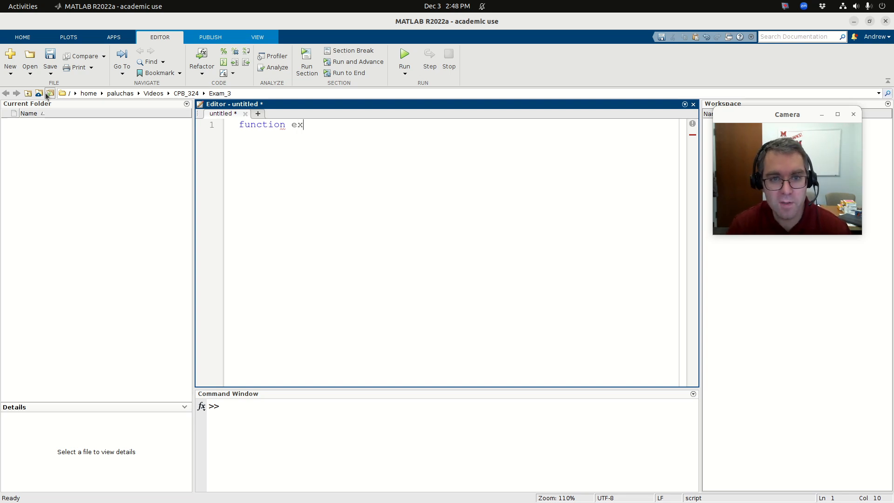
type("am_3")
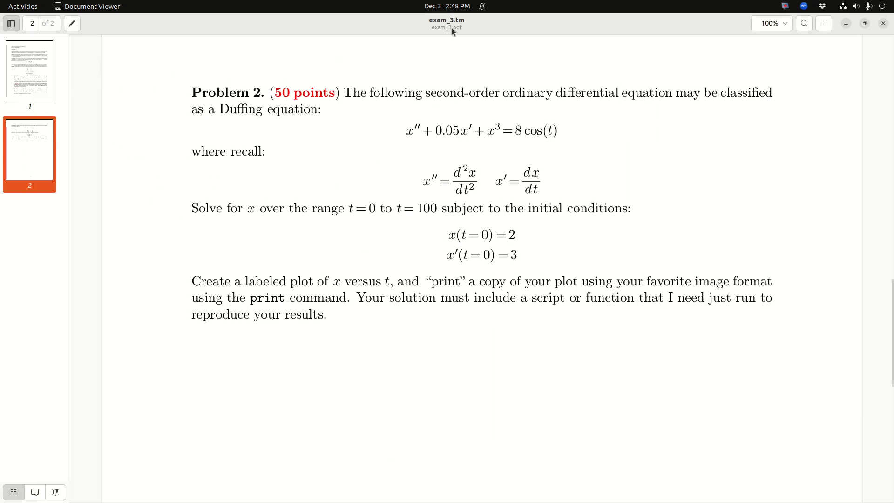
mouse_move(602, 154)
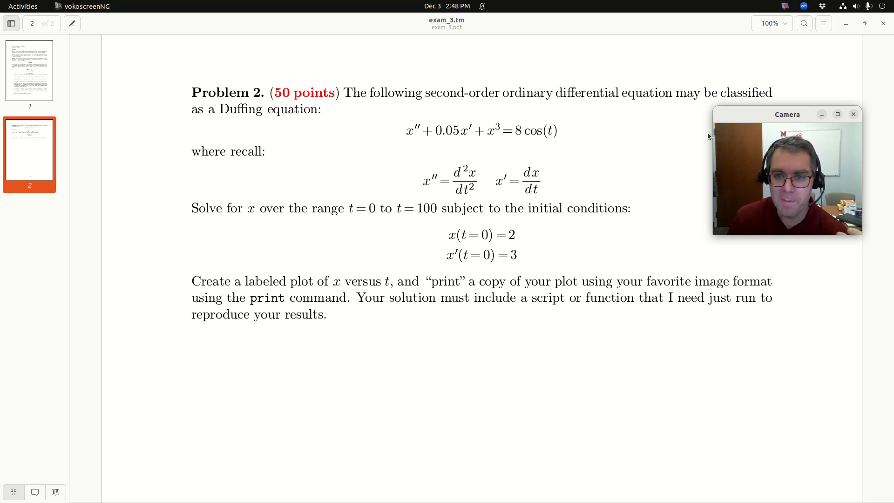
mouse_move(569, 172)
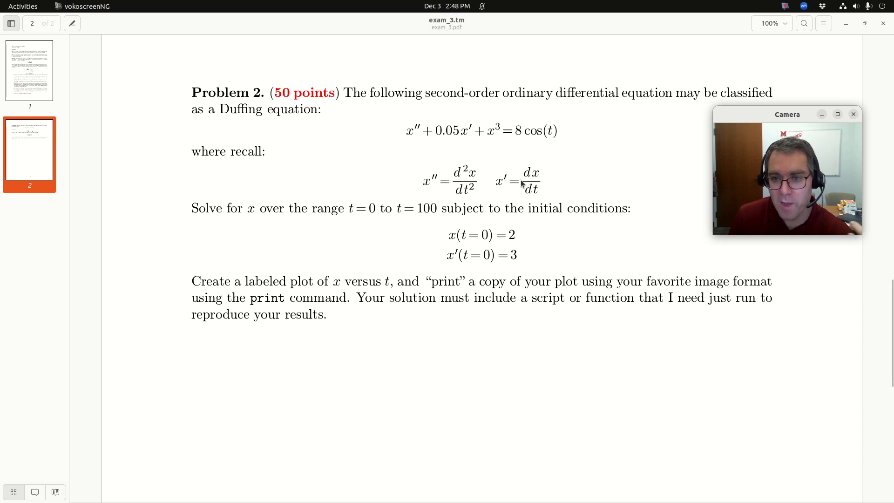
mouse_move(432, 188)
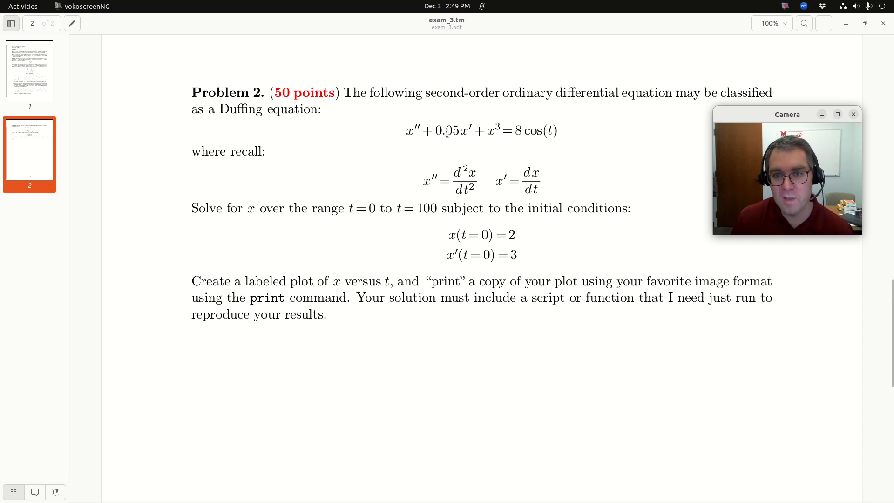
mouse_move(470, 120)
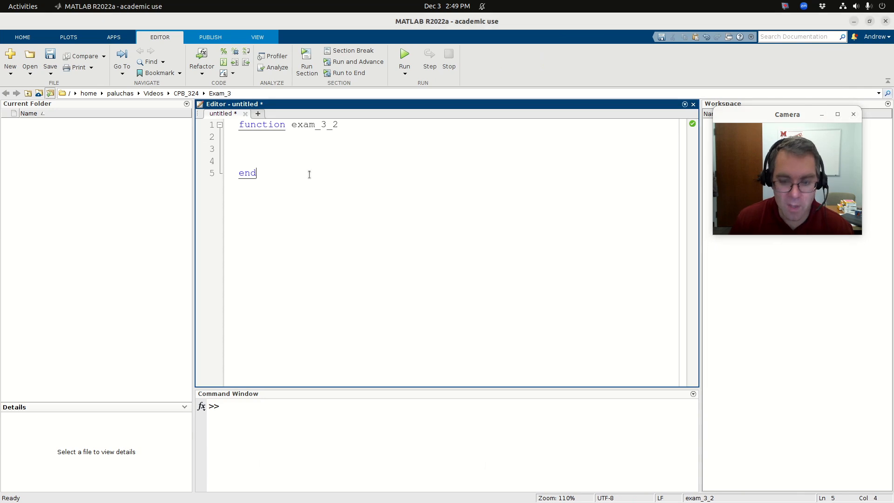
Add a '% My rate function' comment and declare function res = rate_fun(t,X)
type("fu")
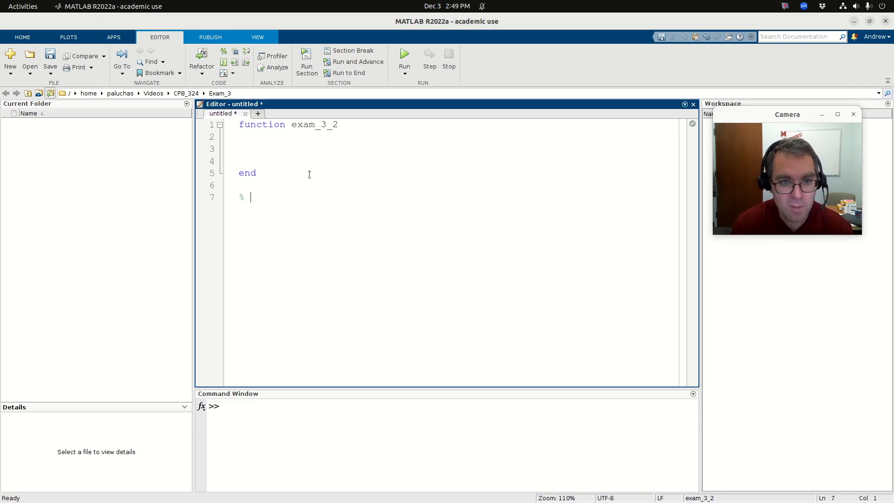
type("My rate fun")
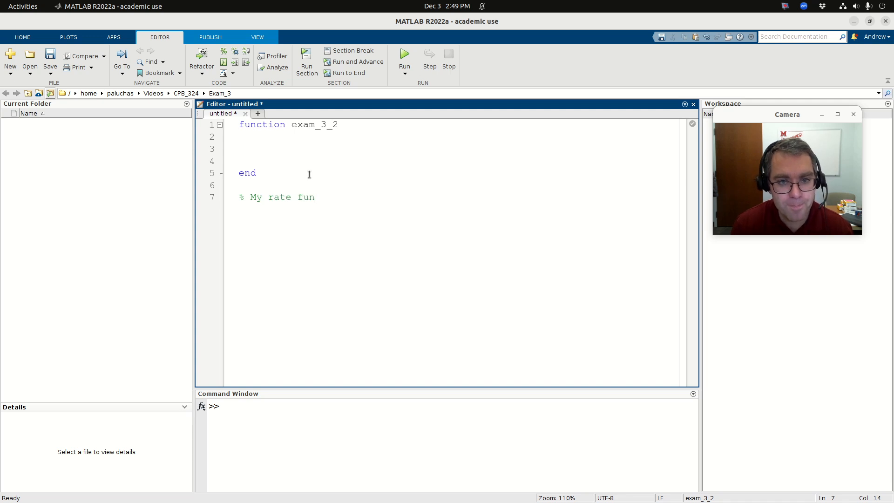
type("function")
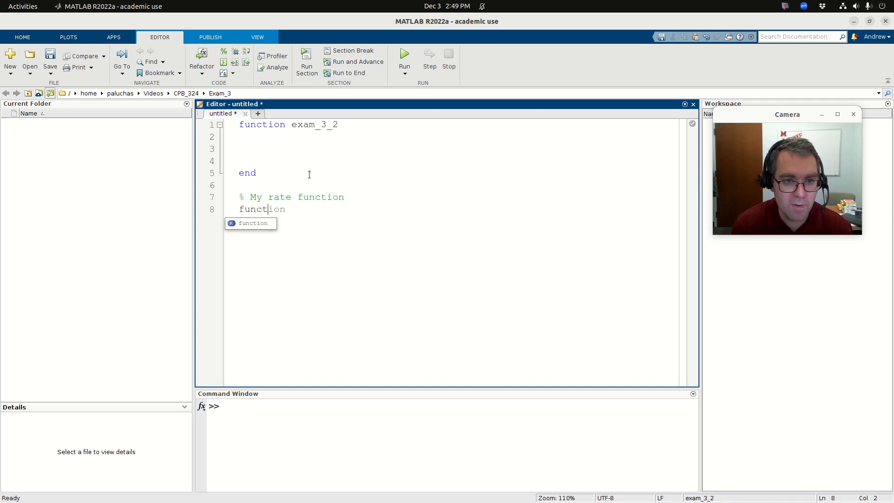
type("res = rate_fun(")
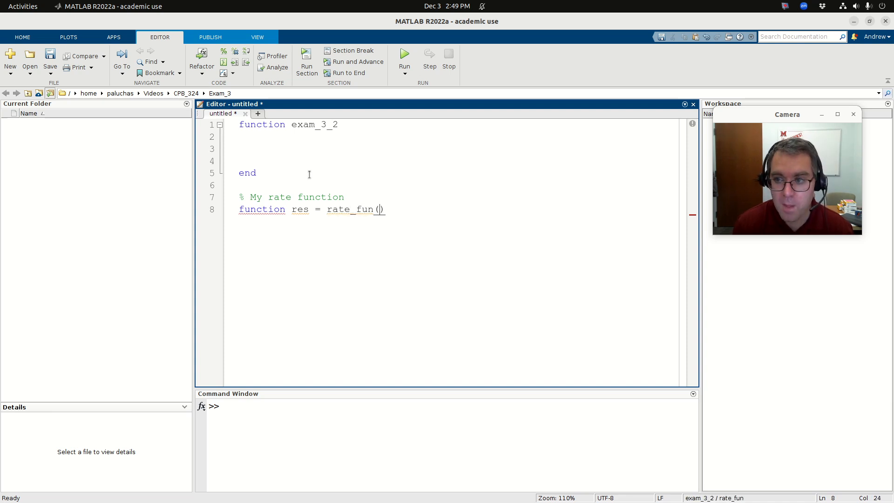
type("t,X")
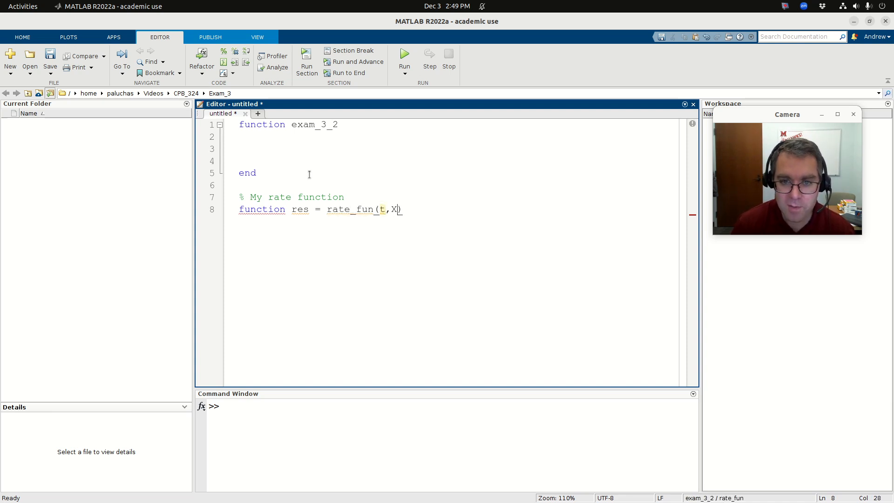
key("Return")
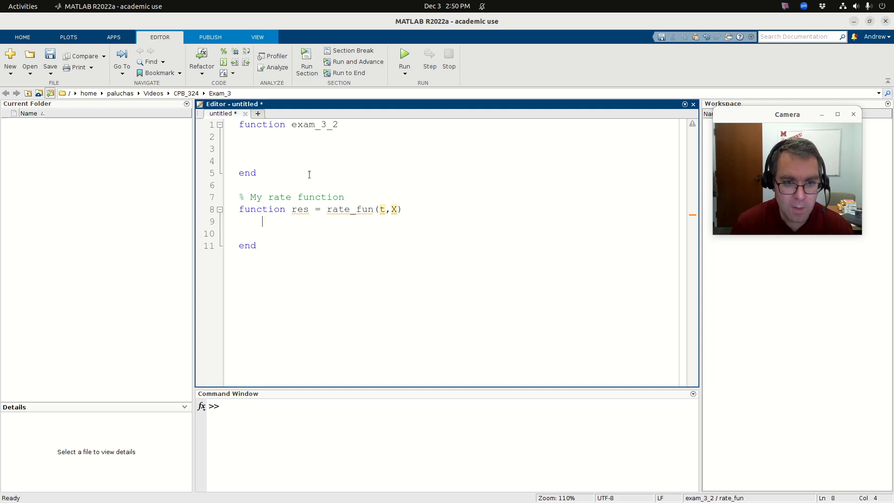
Comment that X's first element is v (dx/dt) and its second element is x
type("% Start by unpacking")
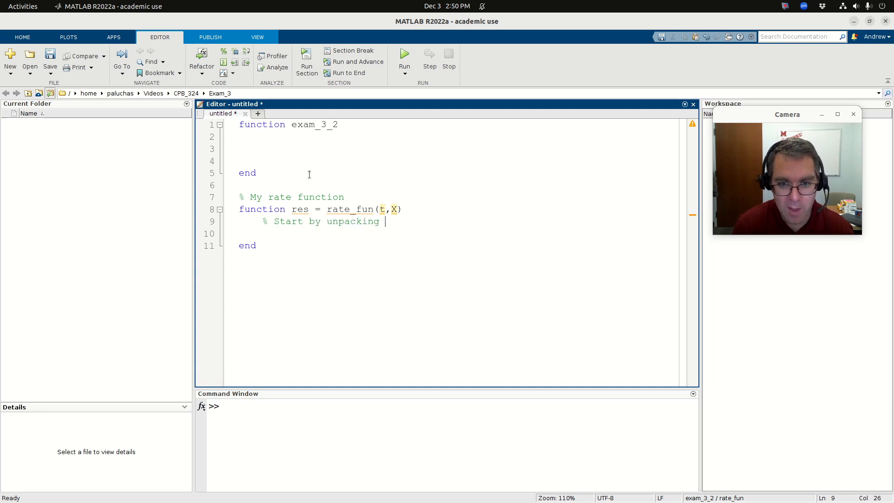
type("X.")
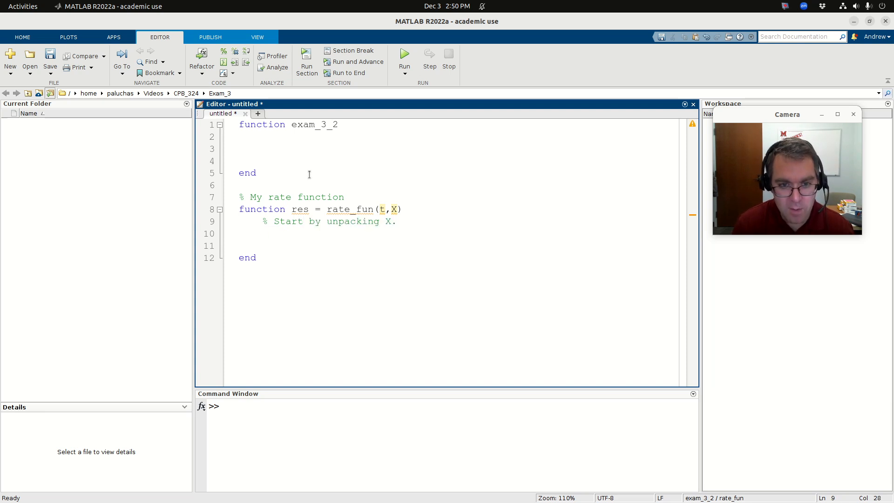
type("% fi")
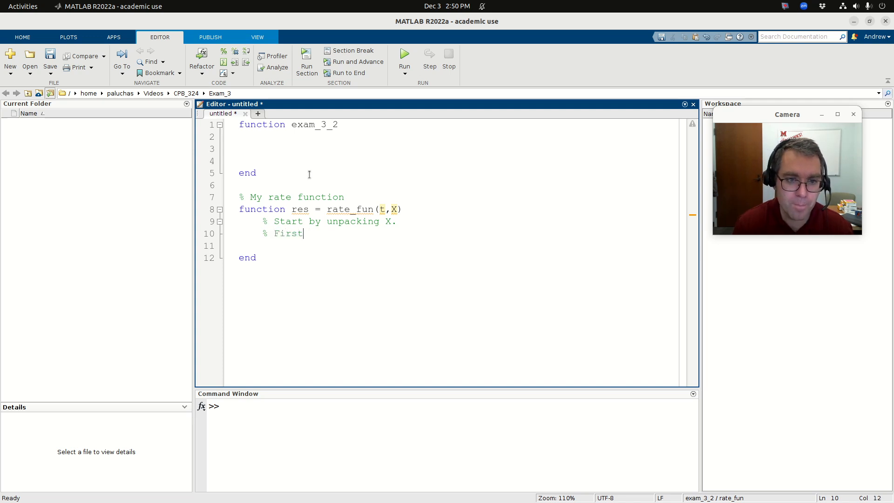
type("element will be")
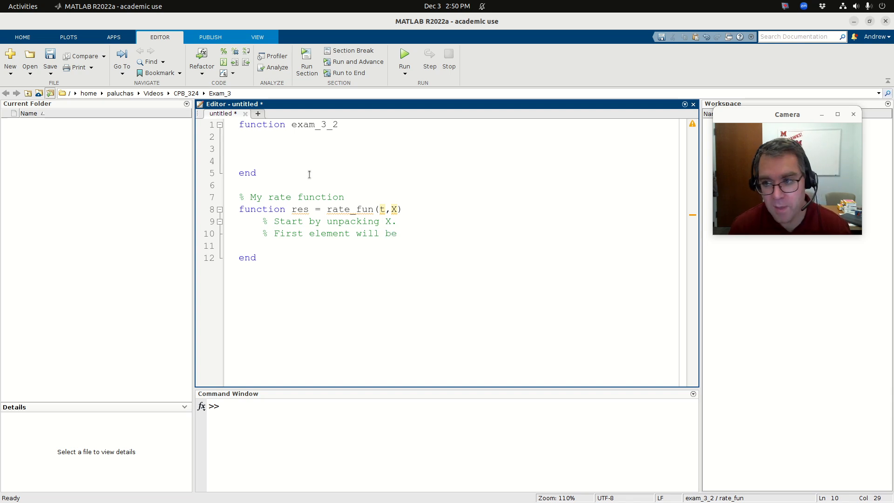
type("v.")
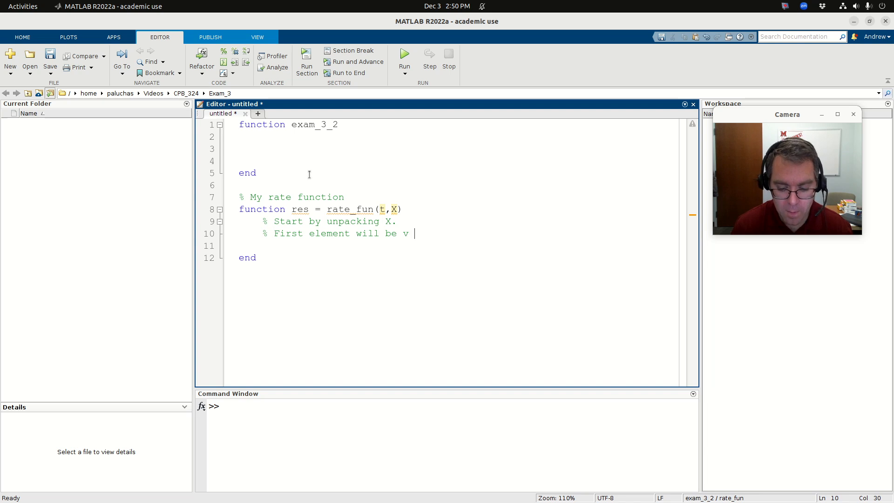
type("(which is dx")
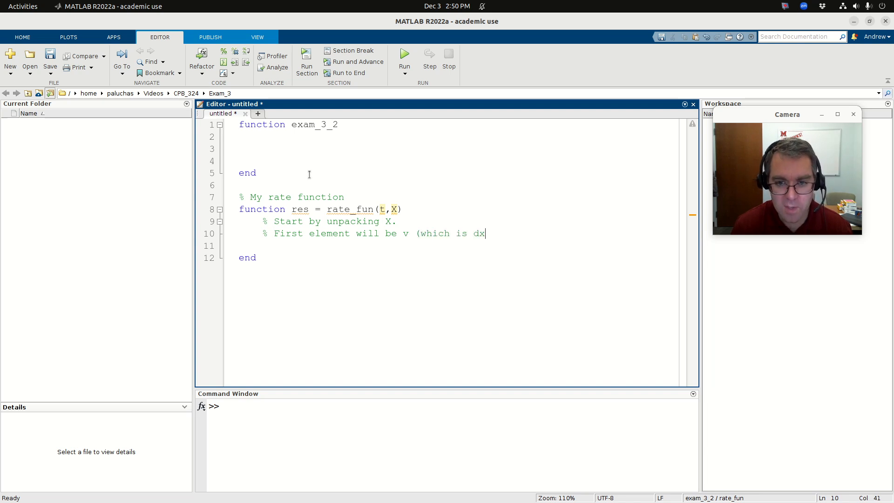
type("/dt).")
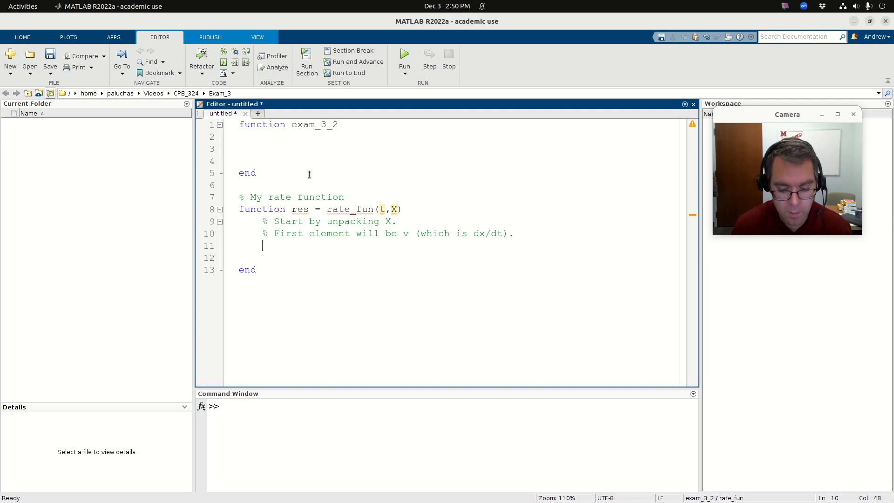
type("% Second")
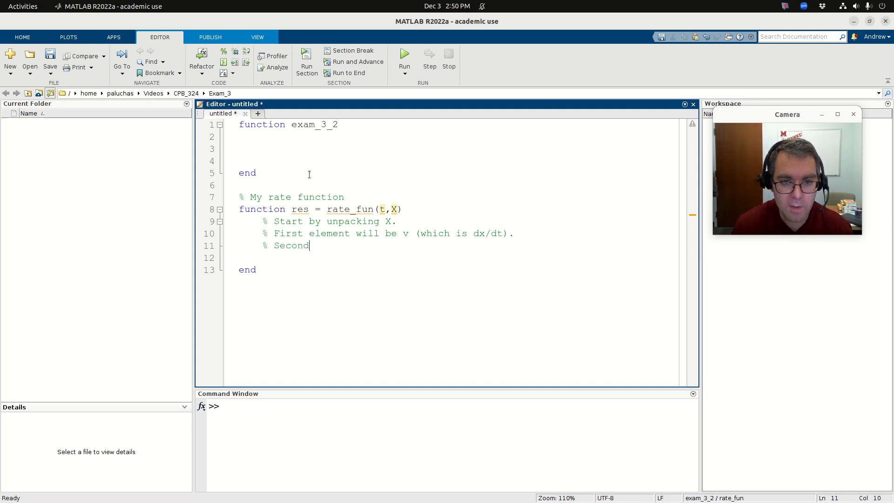
type("element will be x")
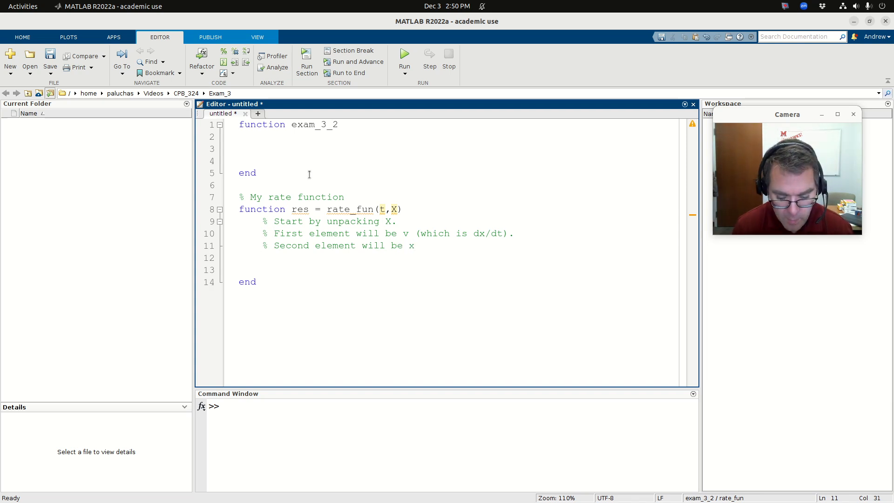
Unpack the state vector with v = X(1); and x = X(2);
type("v = X")
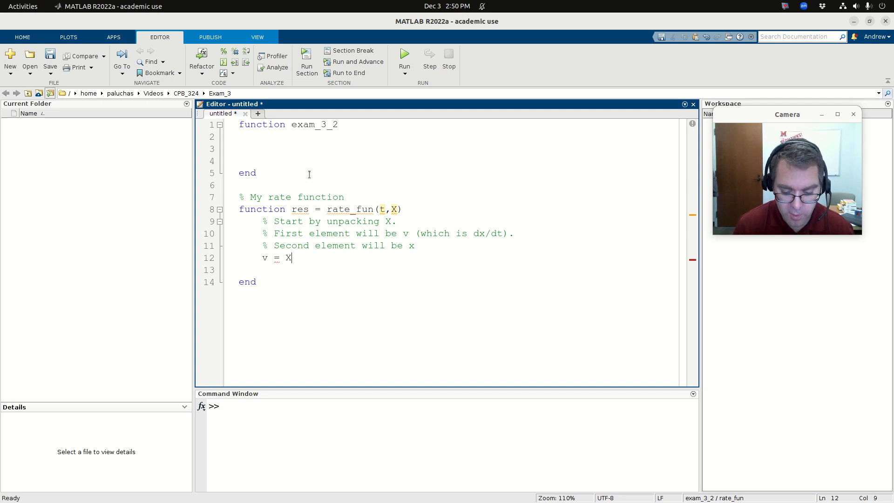
type("(1)")
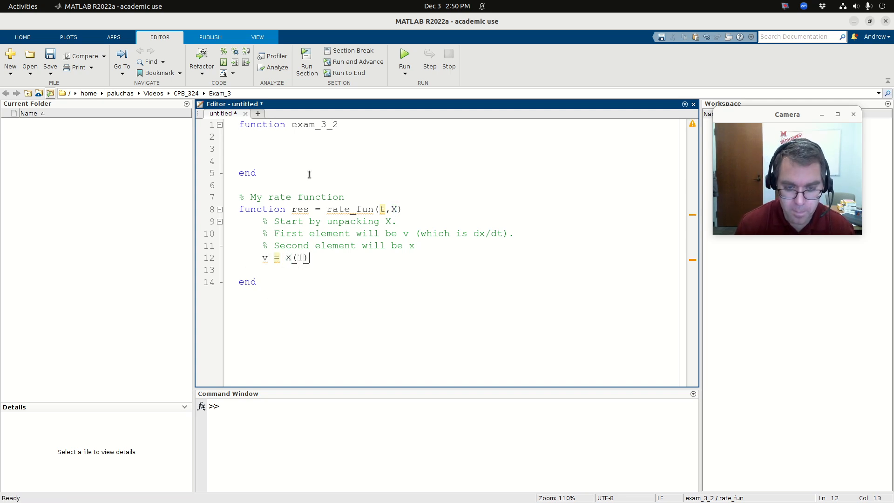
type(";")
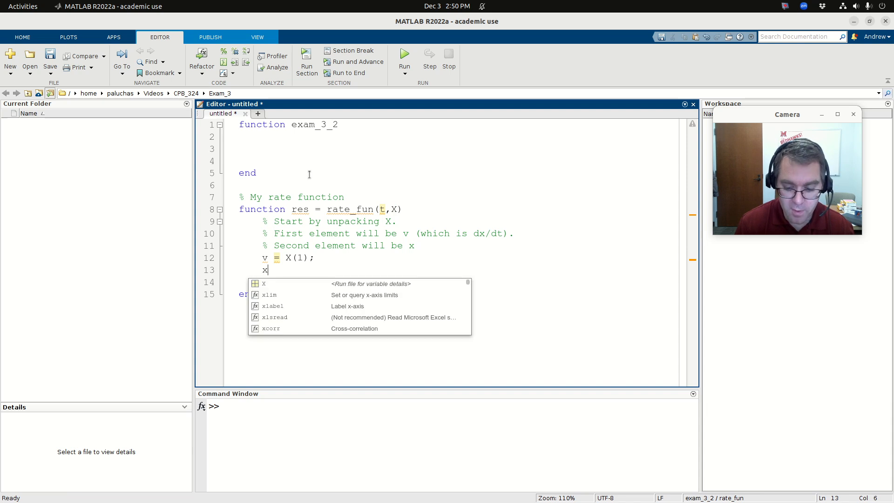
type("= X(2")
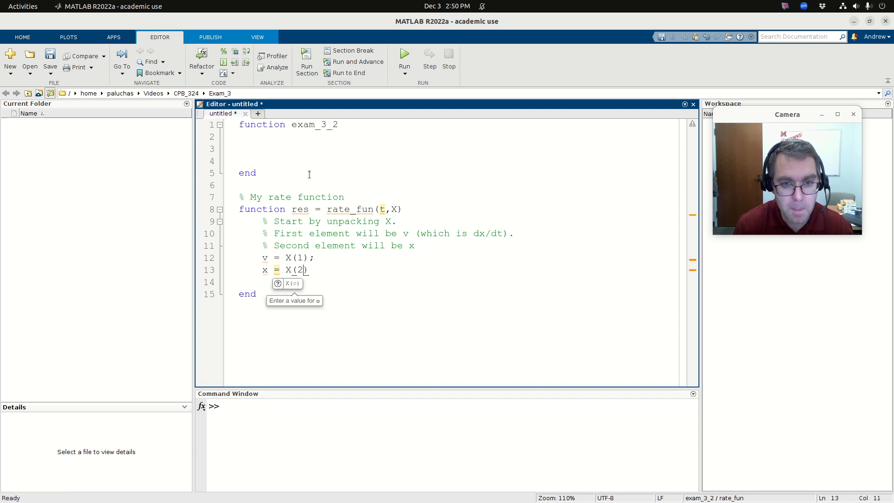
type(");")
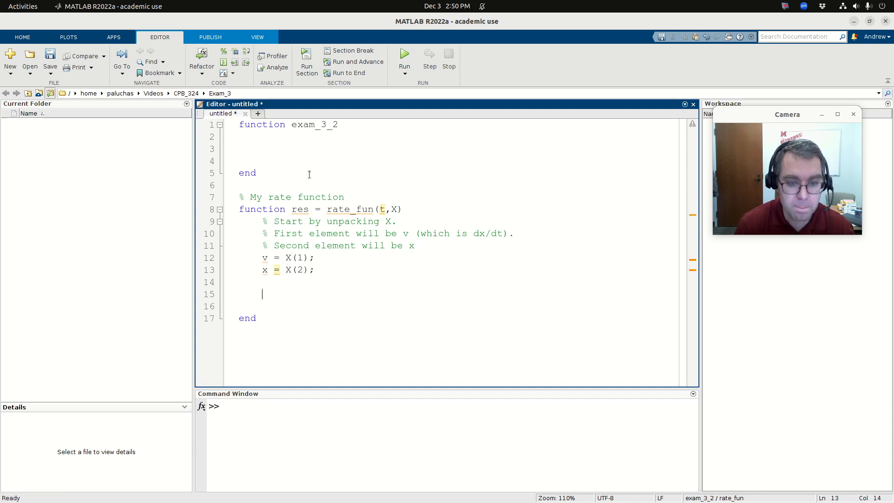
Add a '% Now computing rates' comment and start the line 'dvdt ='
type("% Now")
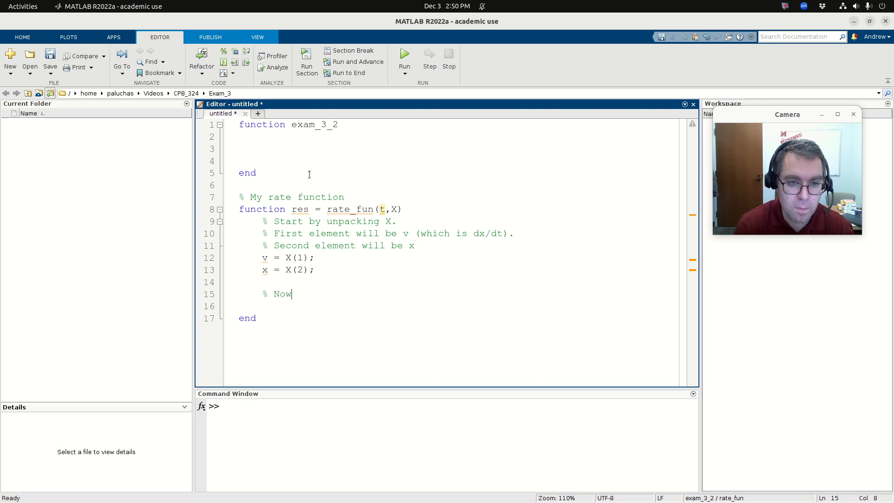
type("computing rates")
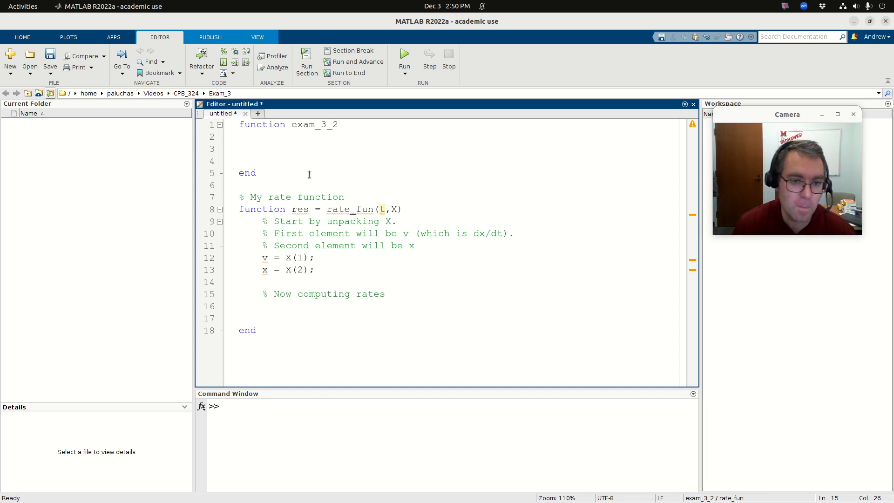
type("dv")
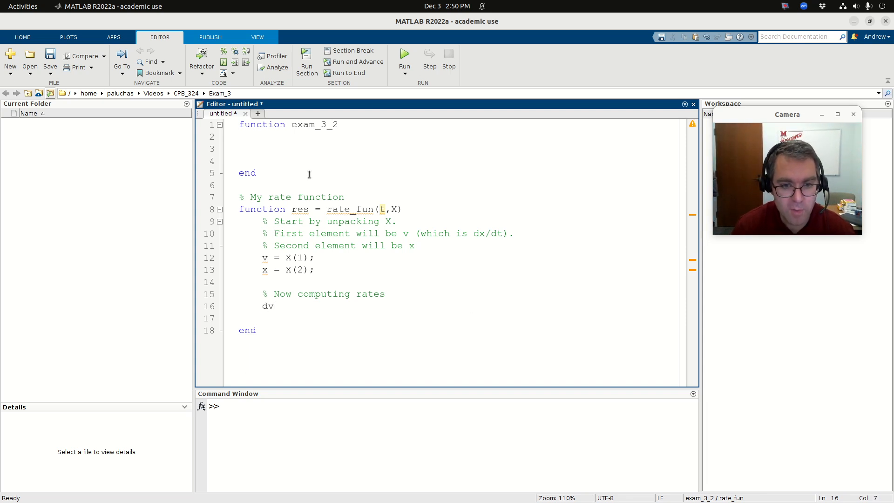
type("dt")
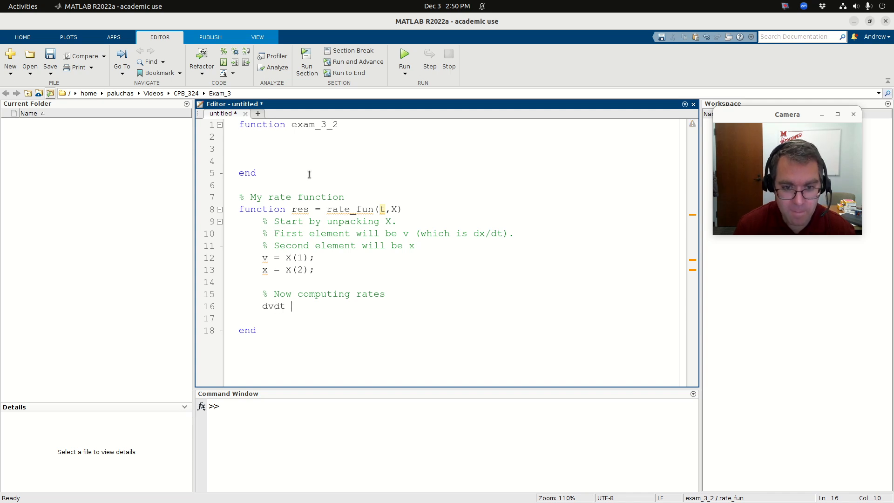
type("=")
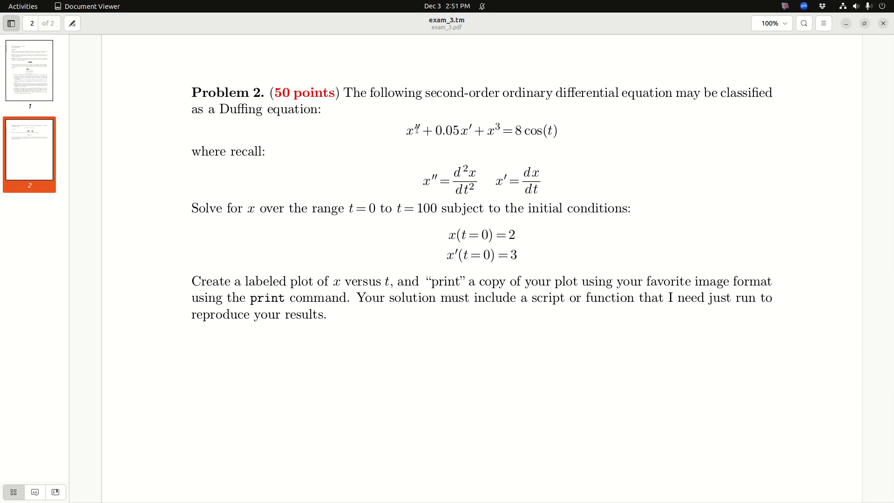
mouse_move(582, 150)
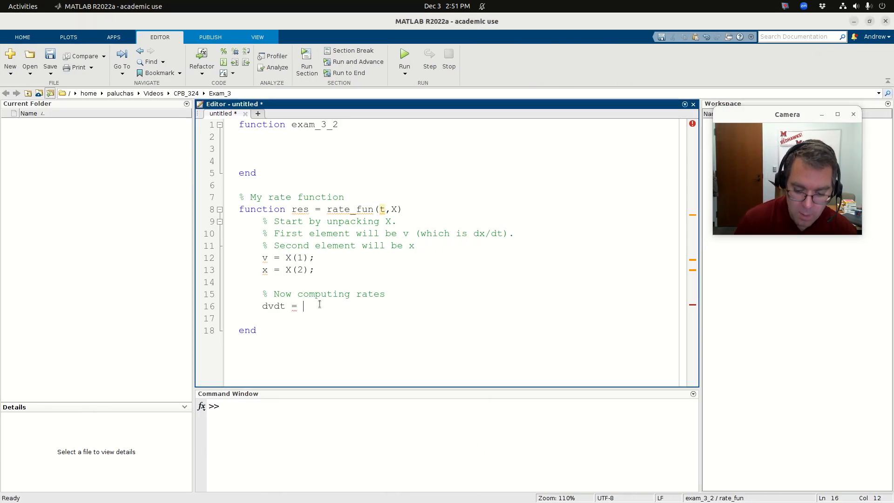
Write dvdt = 8*cos(t)-0.05*v-x^3 and annotate the v unpacking line
type("88")
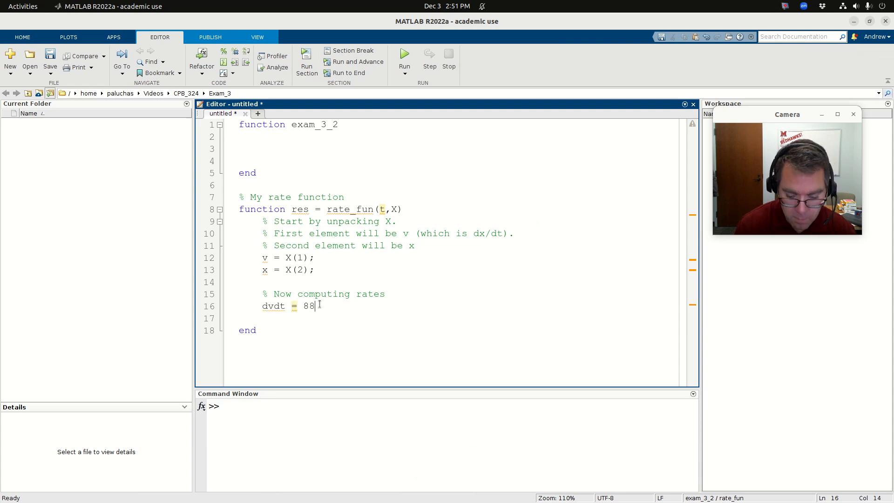
type("*")
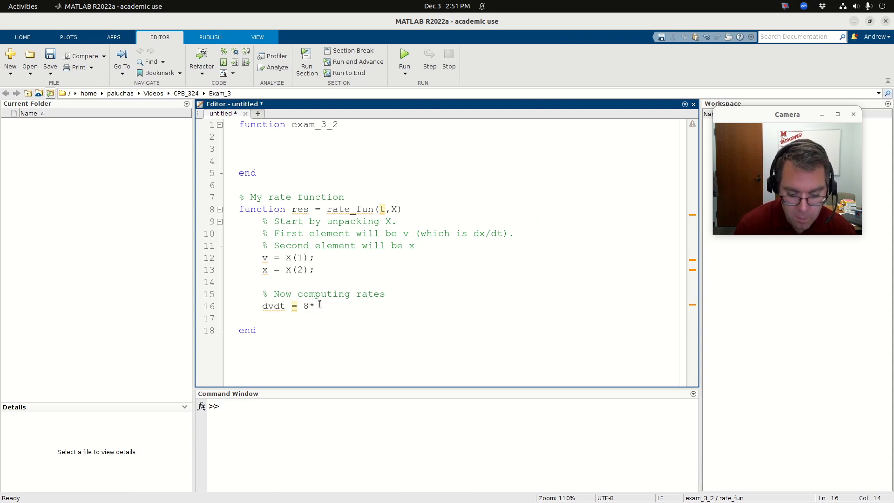
type("cos(t)")
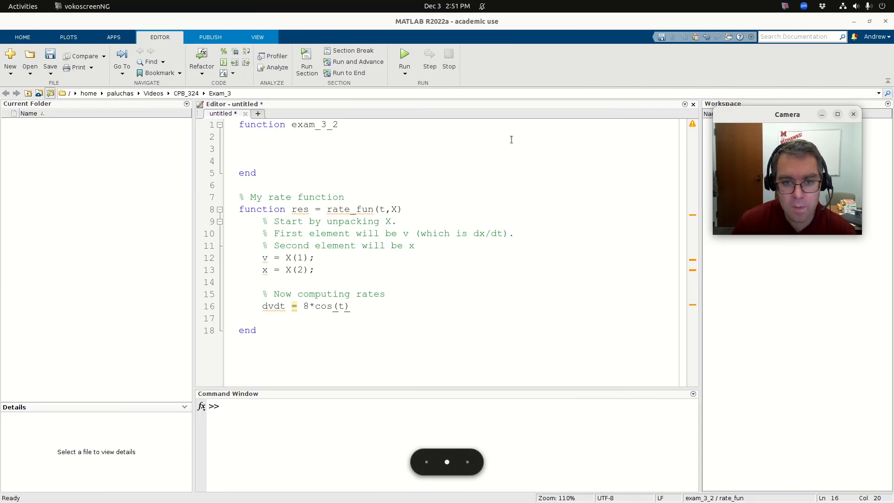
type("-C")
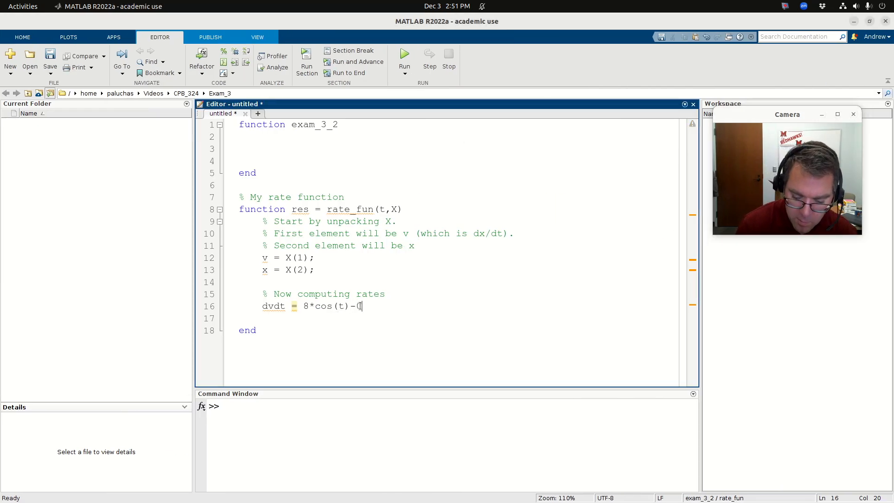
type(".05*v")
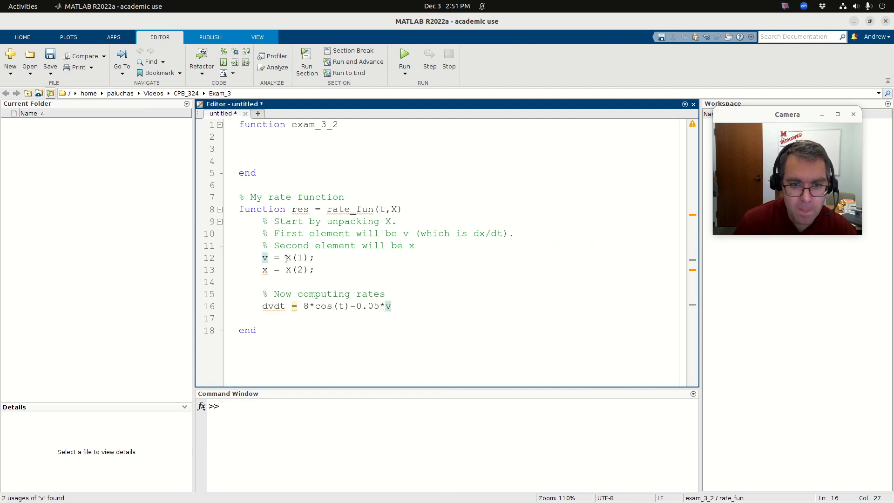
left_click(321, 257)
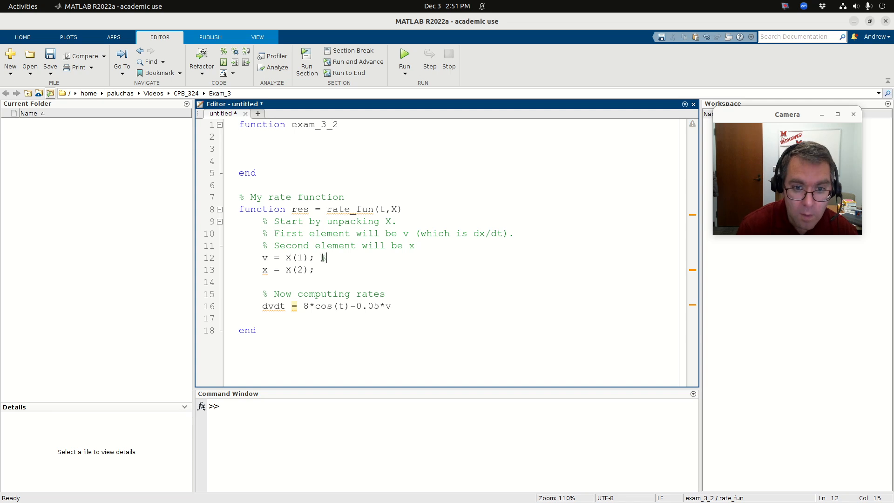
type("x'")
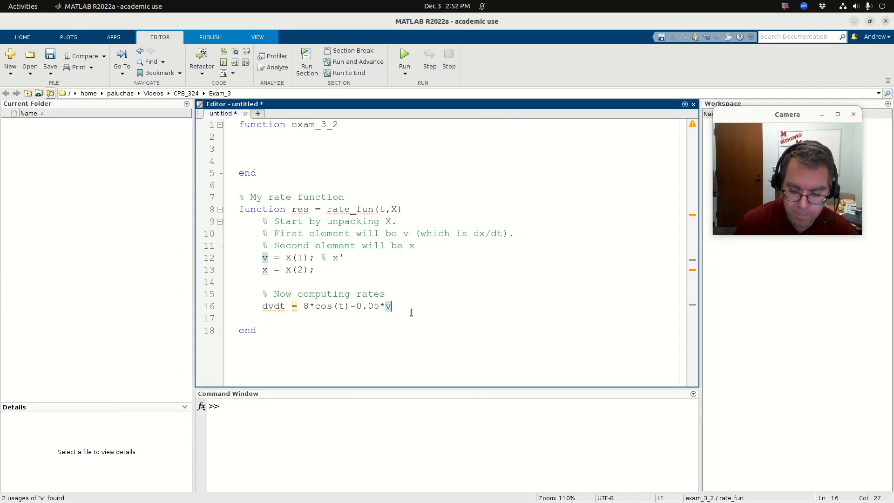
type("-x^3;")
left_click(458, 318)
type("d")
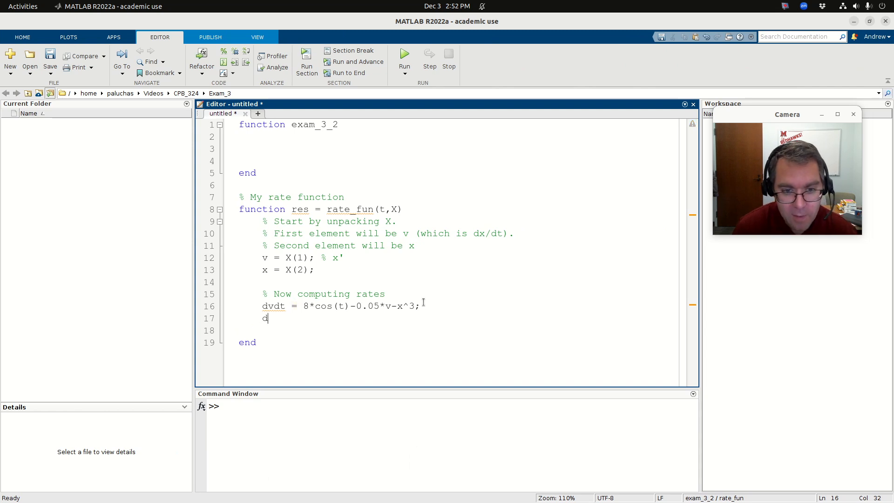
Add dxdt = v; and a return comment, pack res = [dvdt;dxdt], and save as exam_3_2.m
type("xdt =")
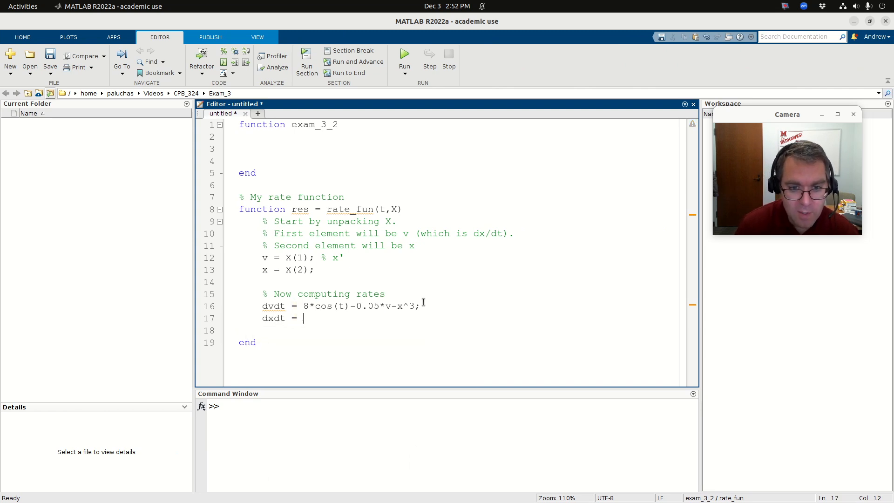
type("v;")
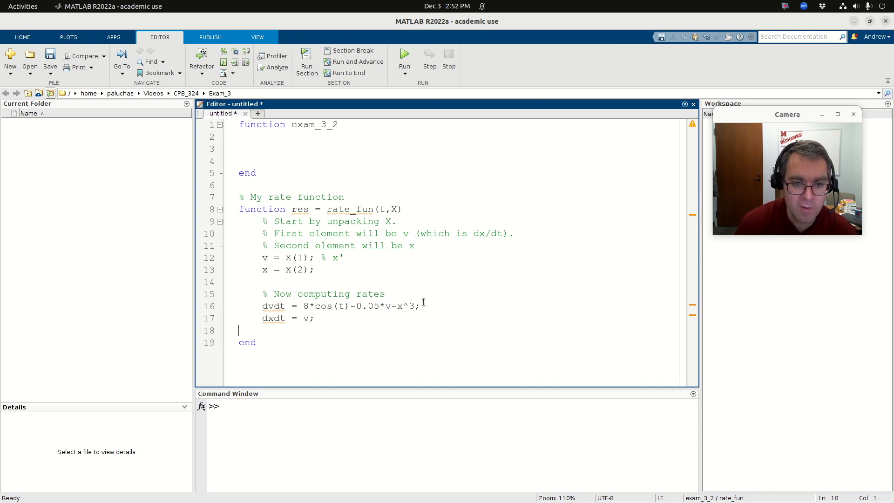
type("% Now pack and r")
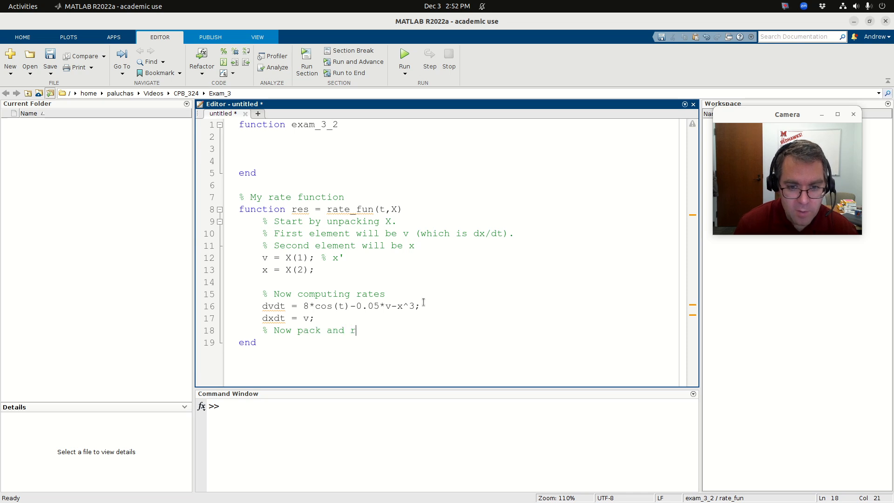
type("eturn")
type("res = [")
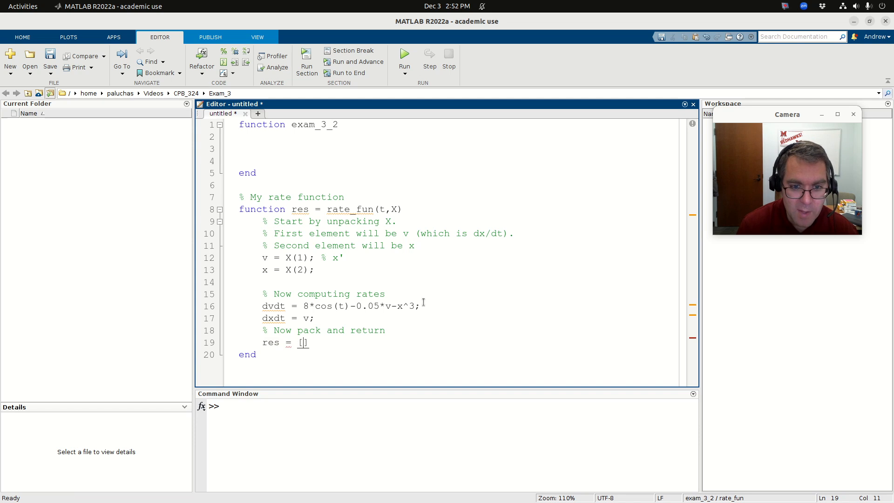
type("dvdt")
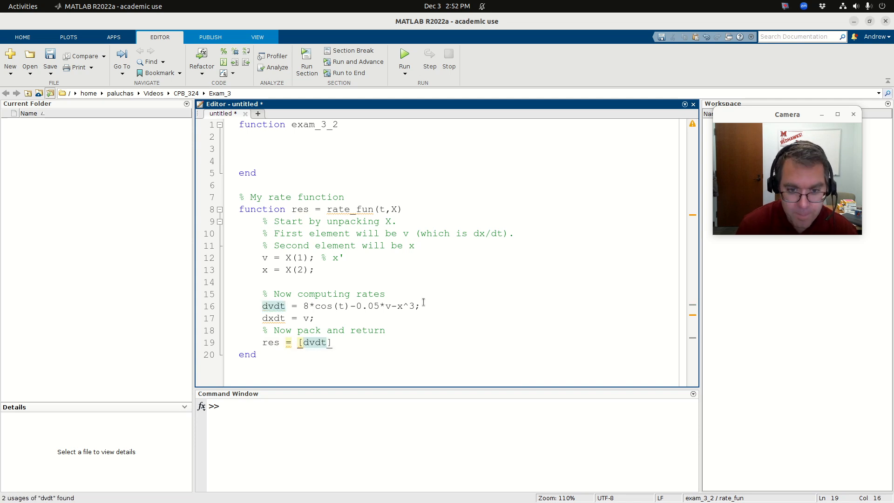
type(";d")
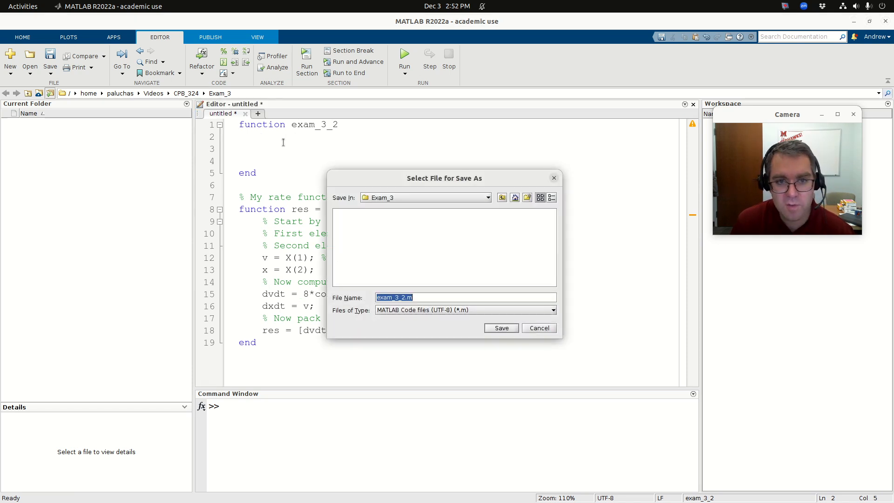
left_click(500, 328)
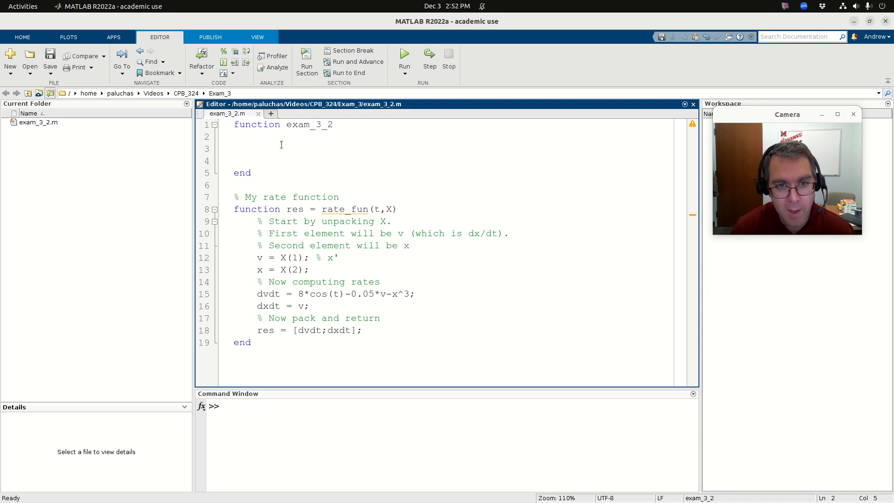
type("ode45")
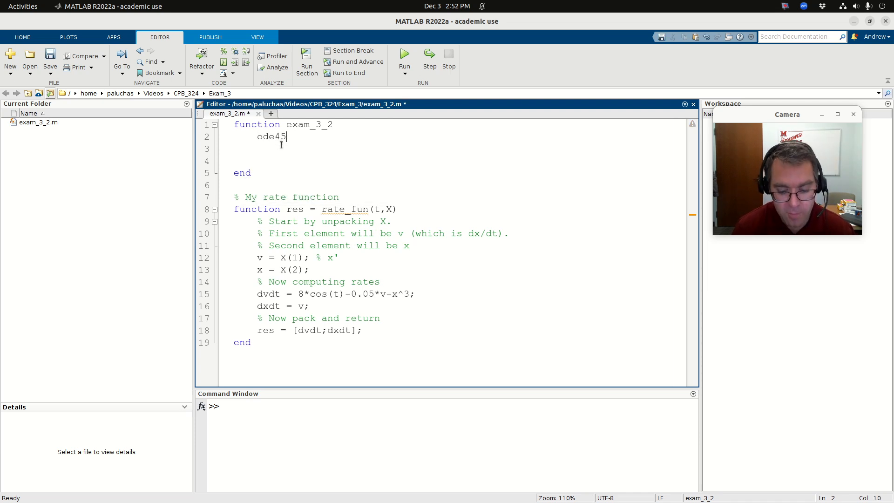
type("(@rate_fun,")
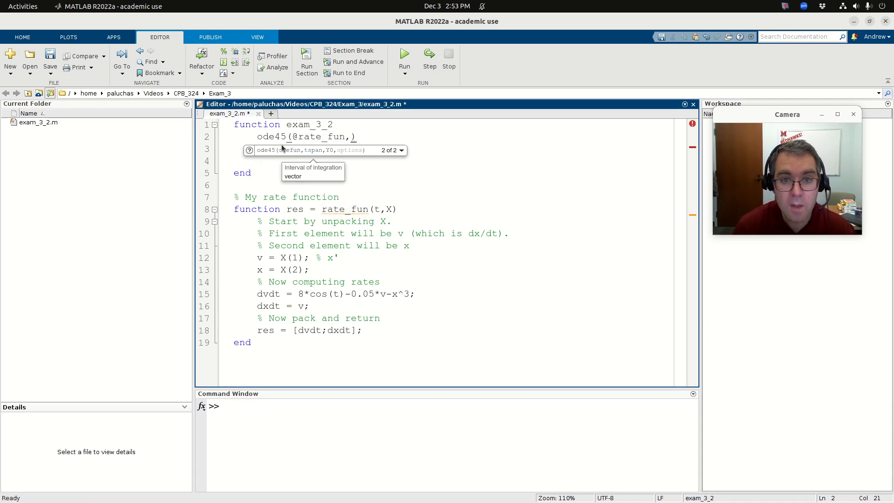
type("[0,100],")
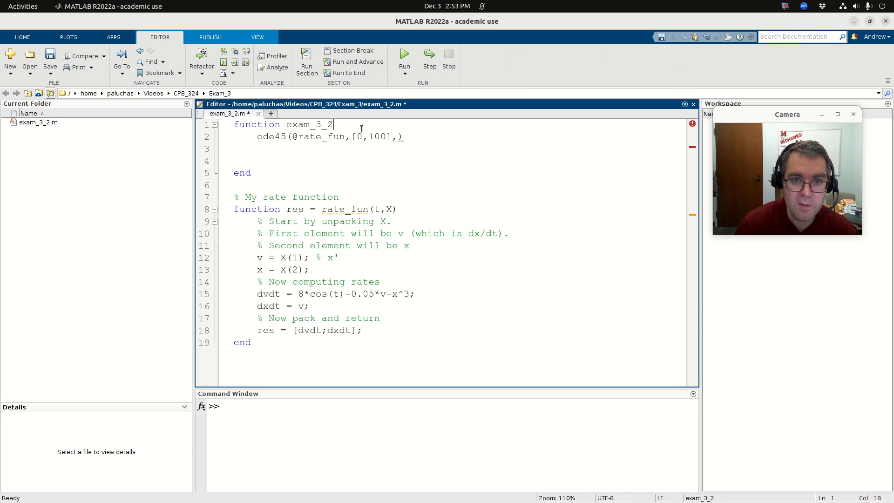
type("% Initial conitions")
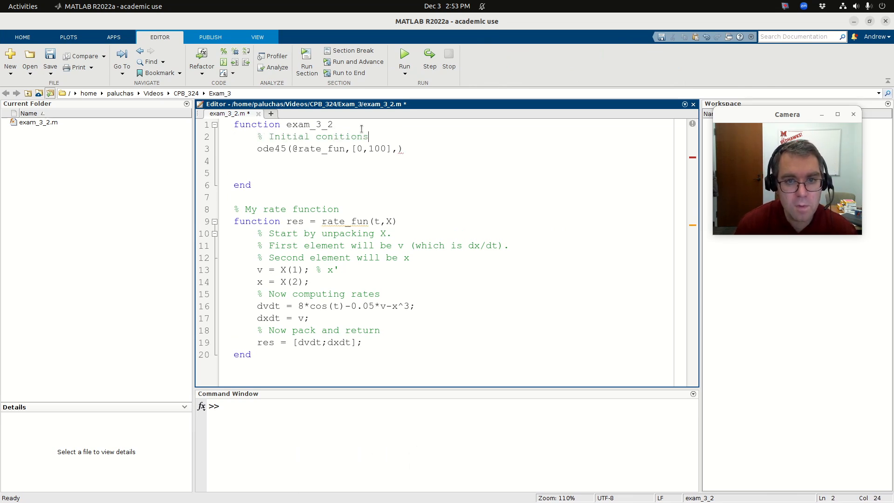
type("condintis")
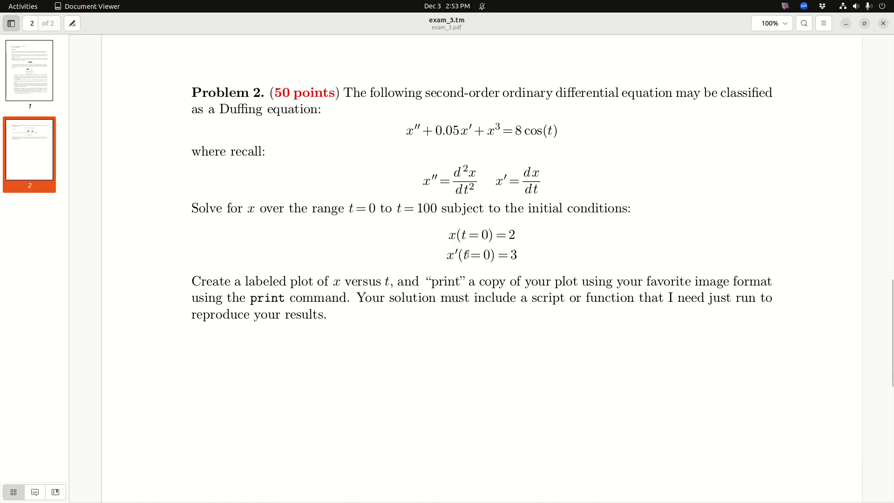
mouse_move(460, 234)
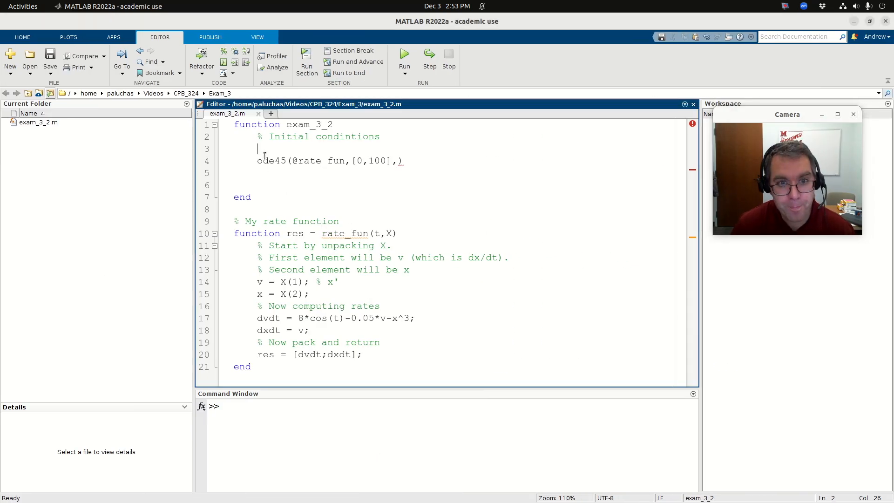
Set x0 = 2 and v0 = 3 with a note, and assign [T,X] from ode45 using [v0,x0]
type("x0 = 2;")
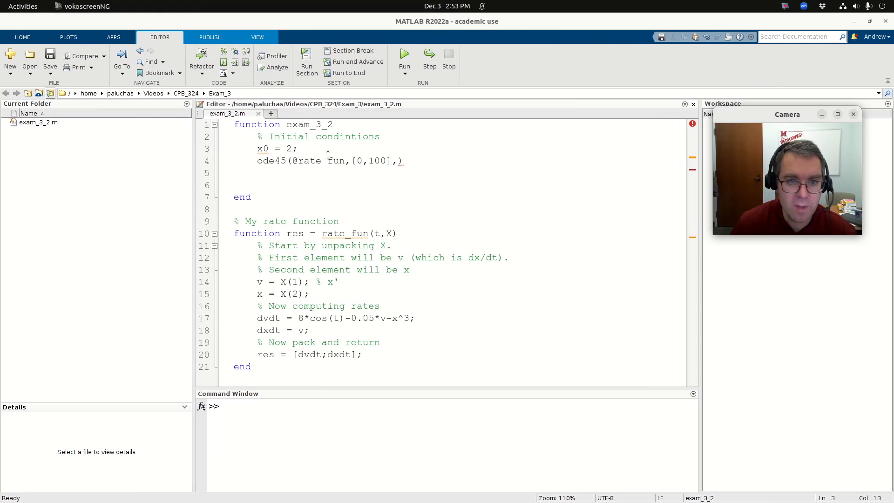
type("v0")
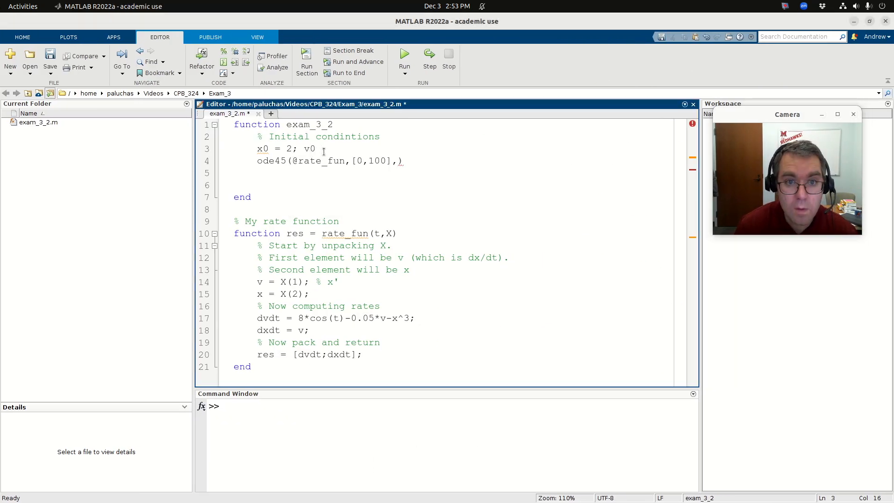
type("3;")
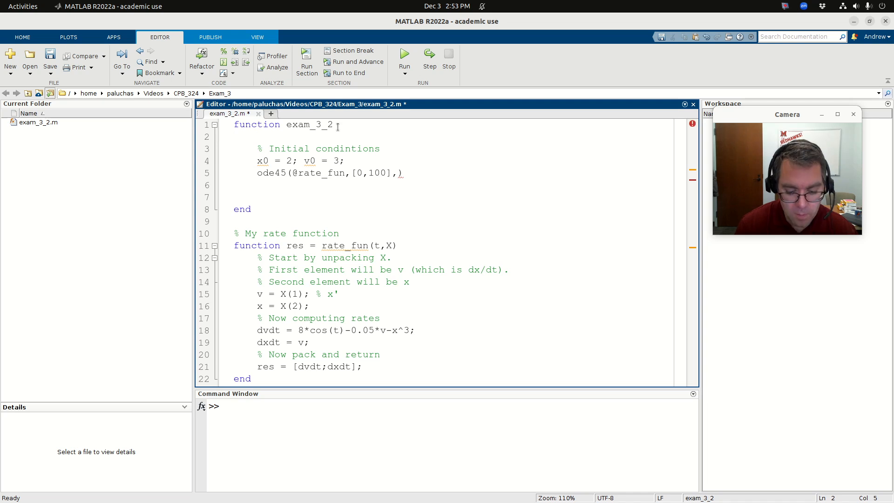
type("% Note, v = x'.")
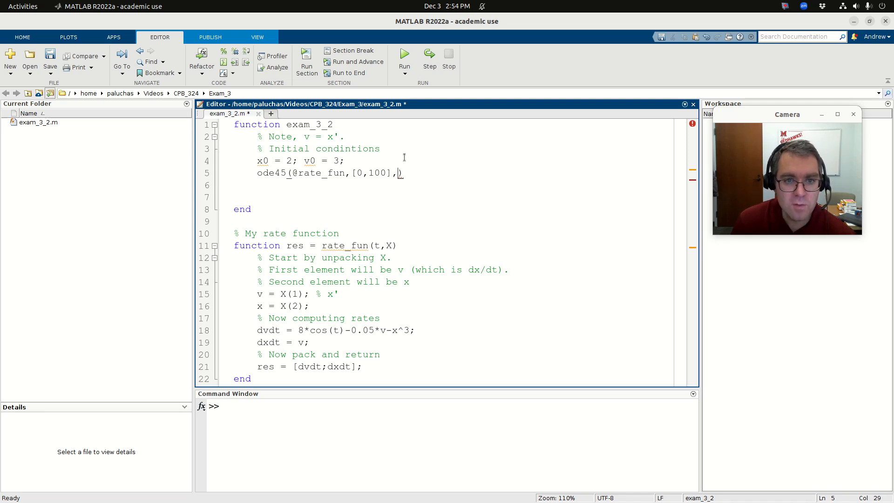
type("[")
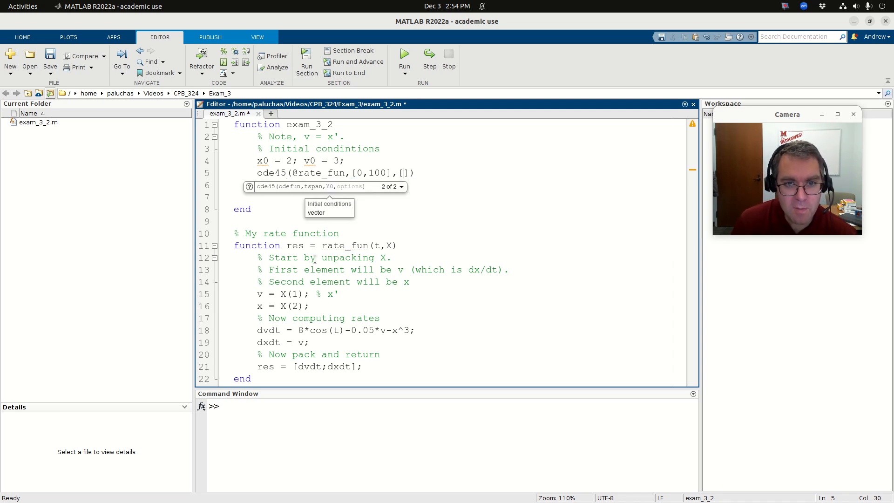
type("v0,")
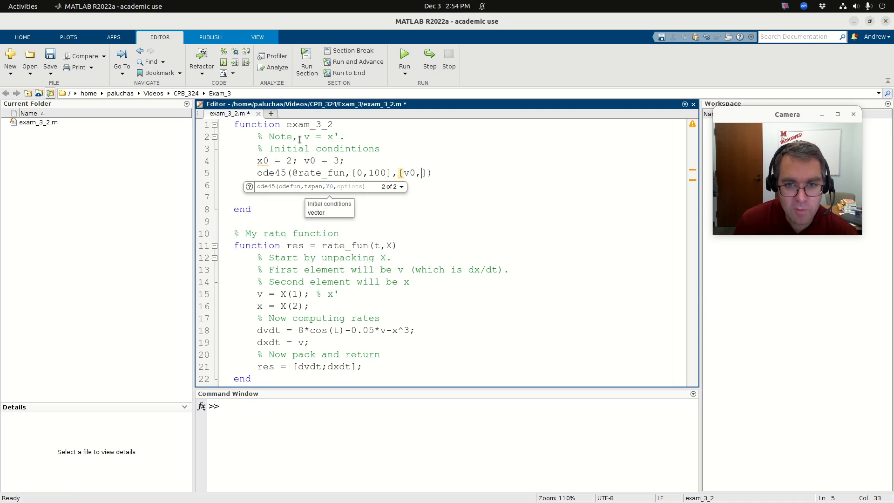
type("x0]")
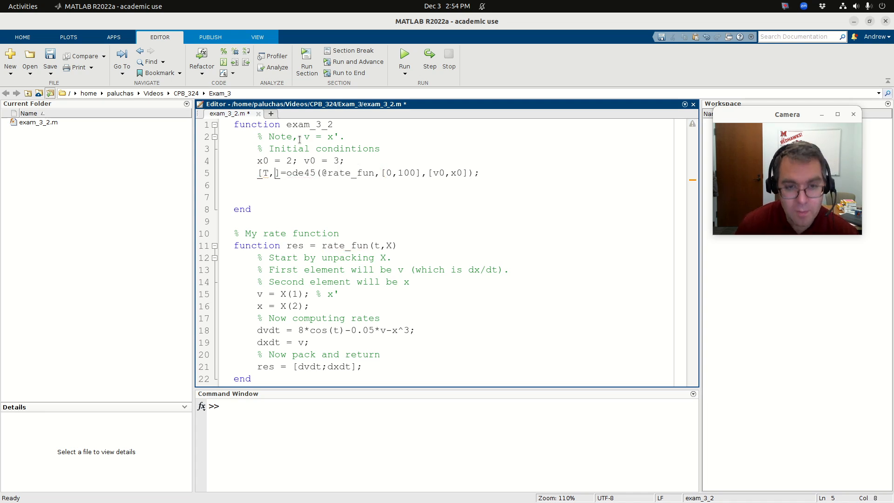
type("X")
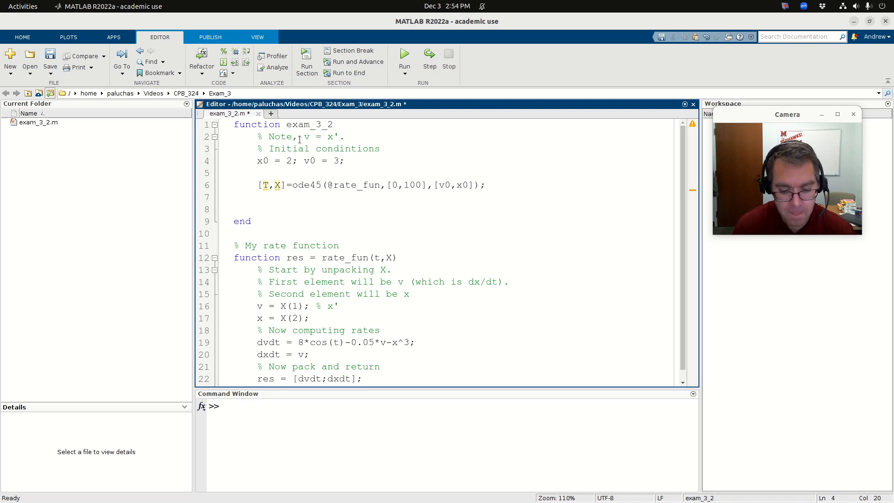
Add solving and plotting comments, open figure(1), and plot X(:,2) against T in black
type("% Solving")
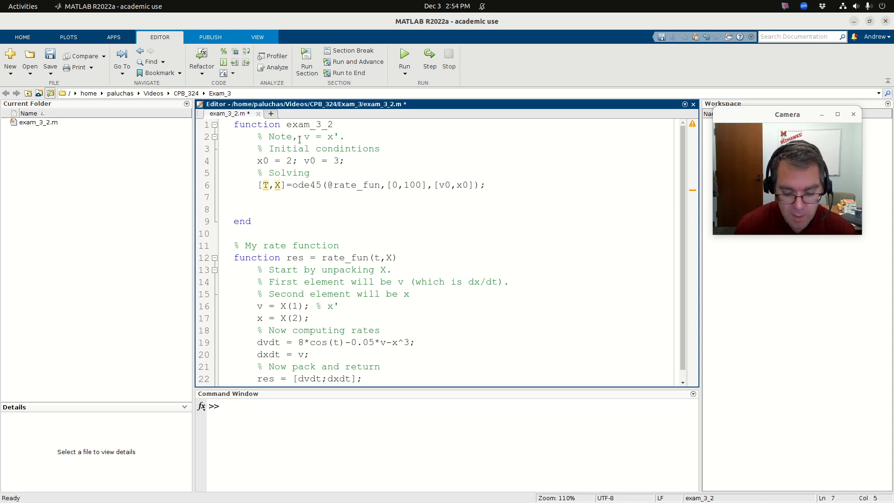
type("% Generate a plot of t")
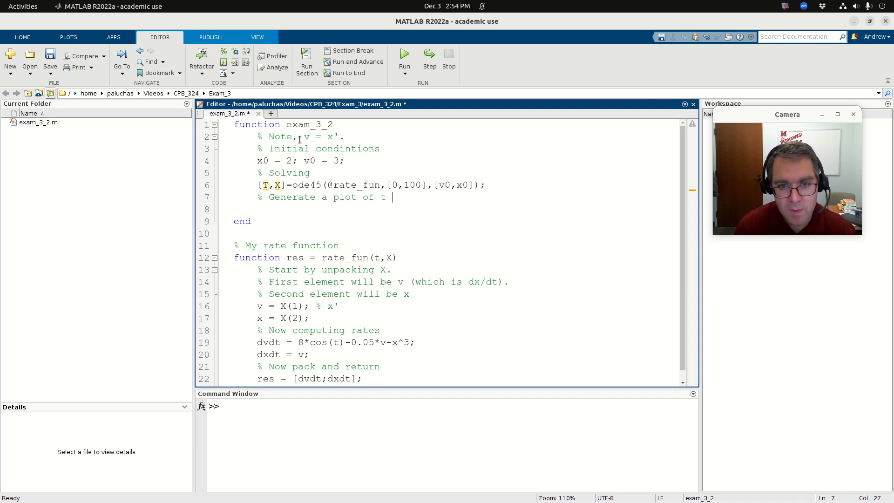
type("vs")
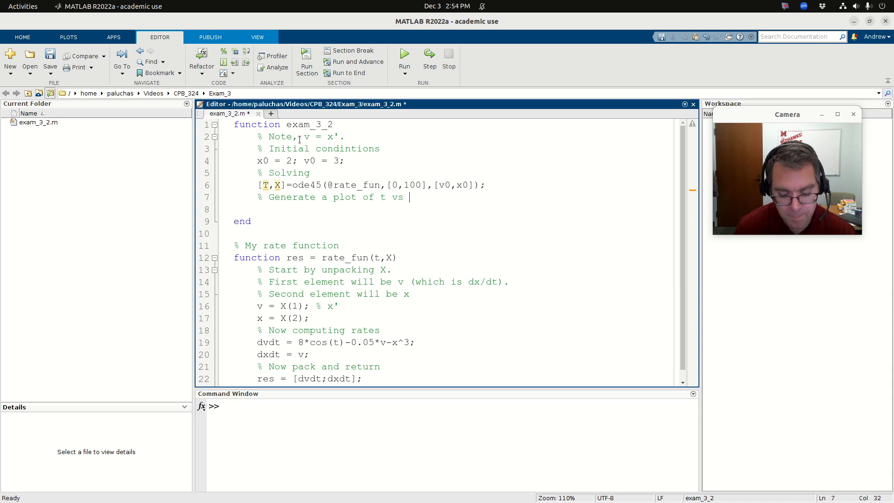
type("x")
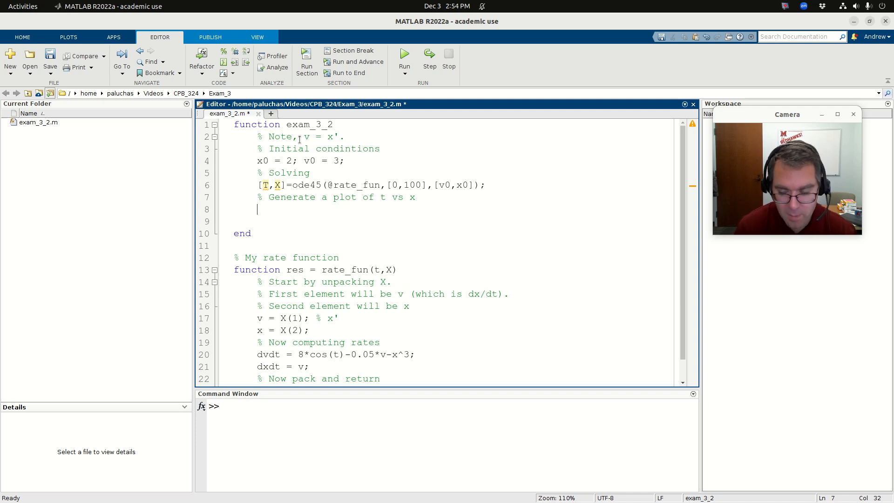
mouse_move(534, 166)
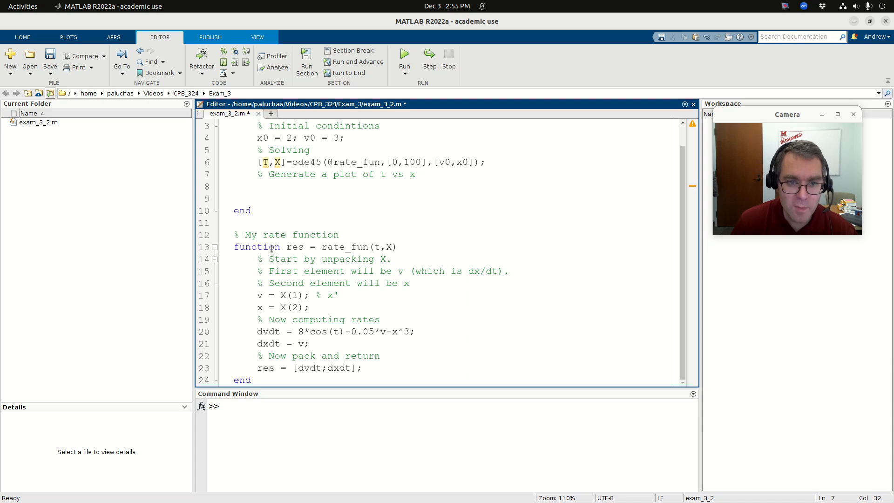
type("fi")
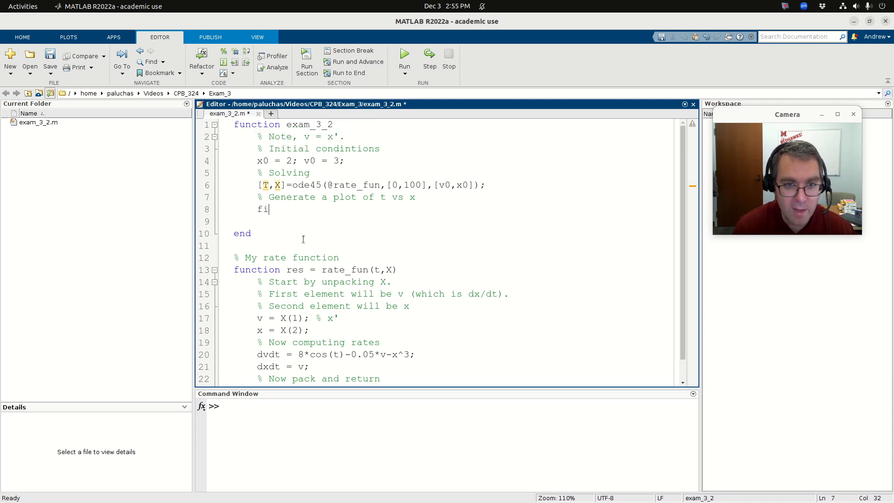
type("gure(1)")
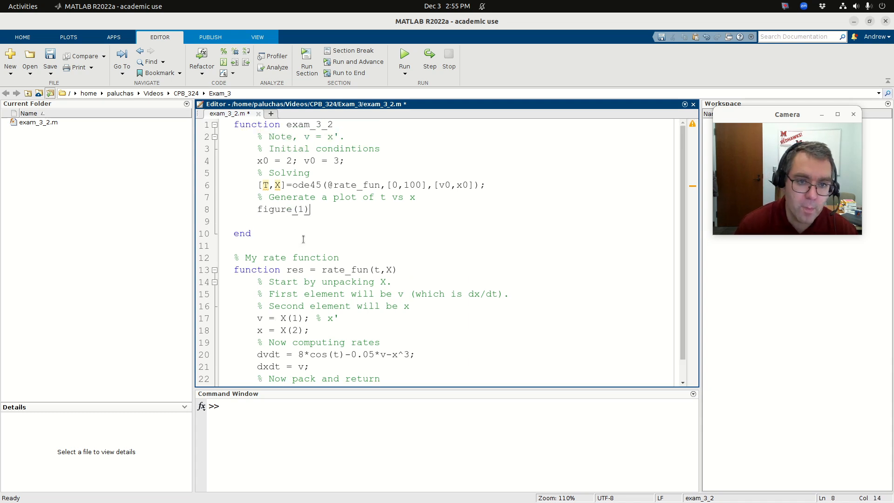
type("plot ()")
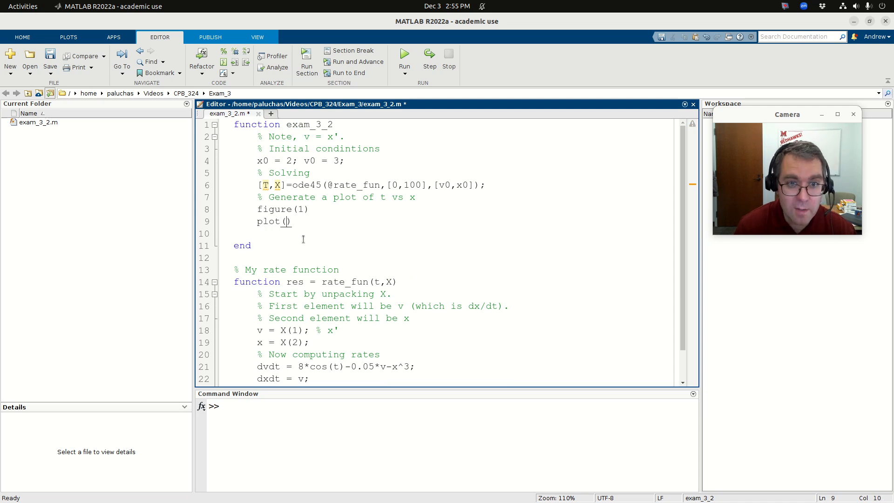
type("T,X")
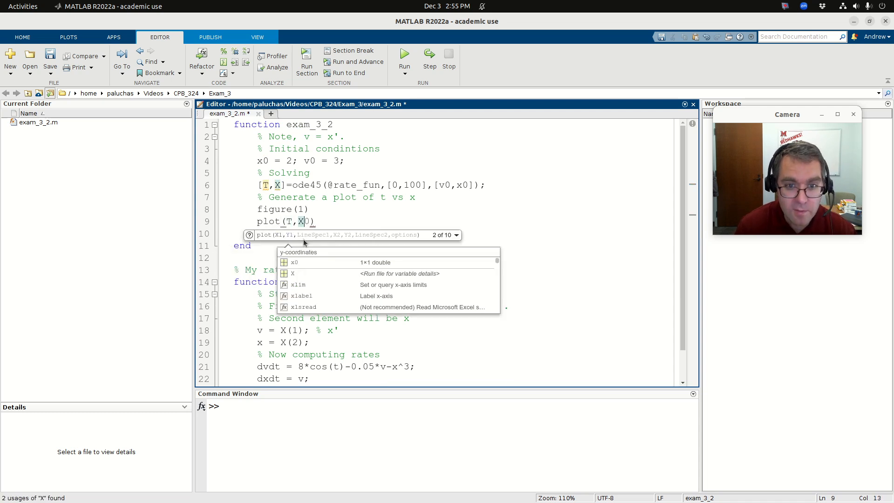
type("(:,")
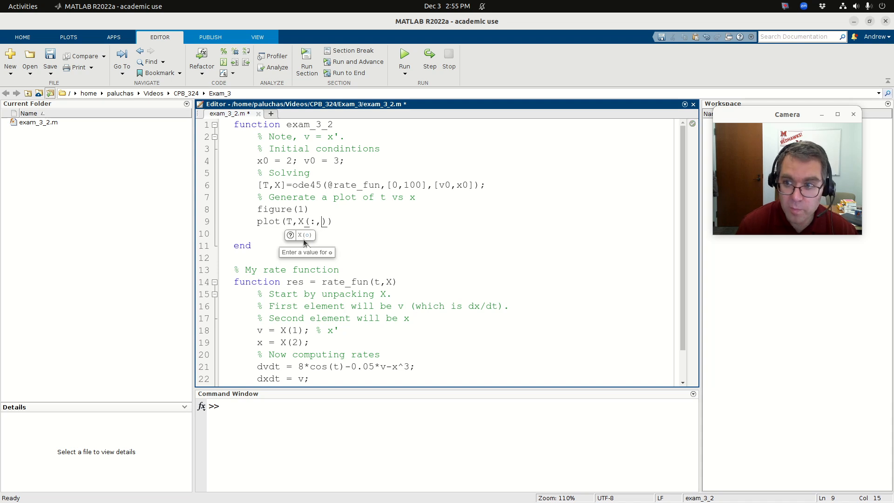
type("2")
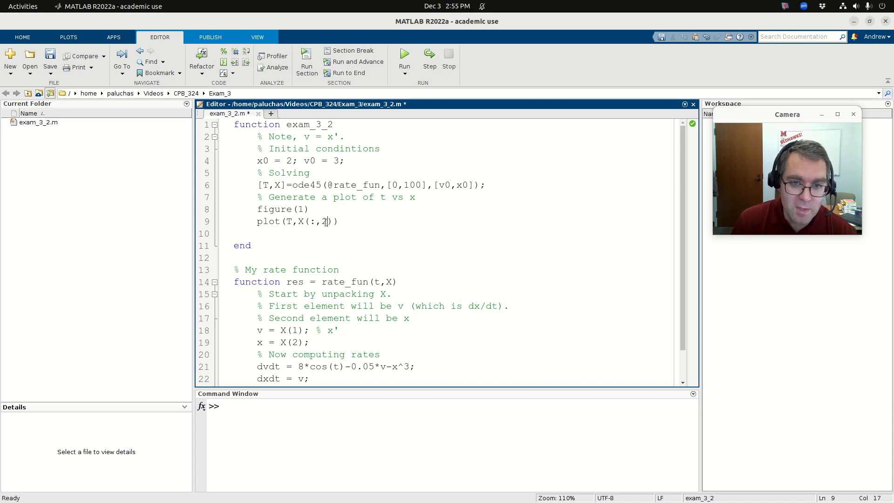
type(",x0")
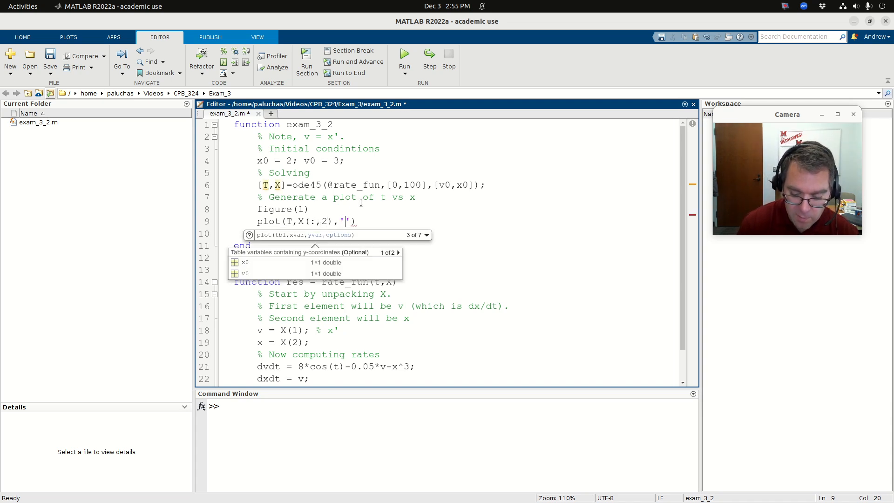
type("-k")
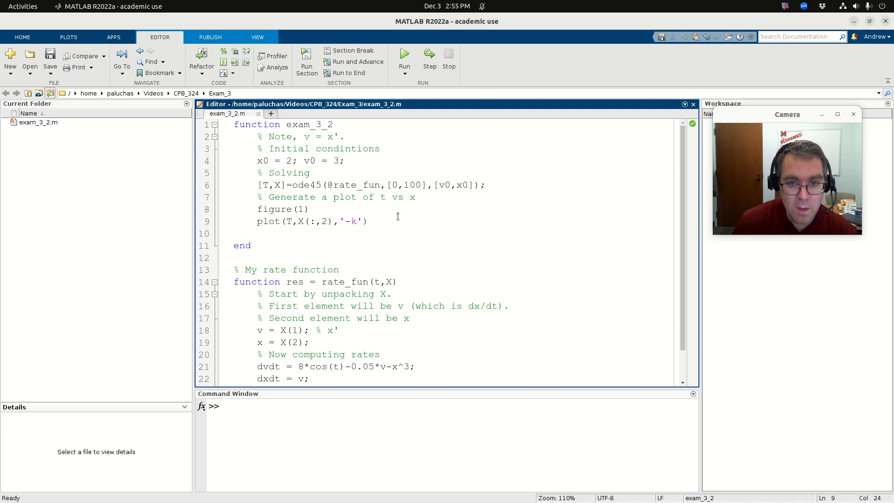
Label the axes t and x, and save the function
type("xlabel(\"")
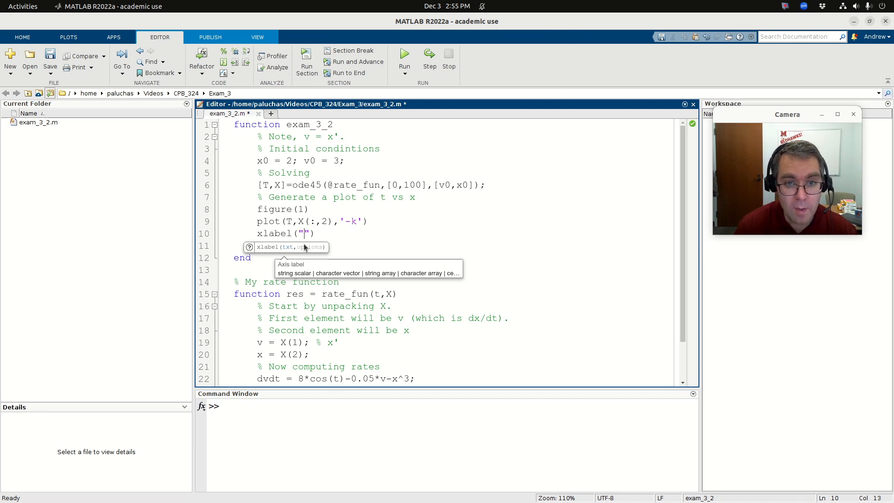
type("time")
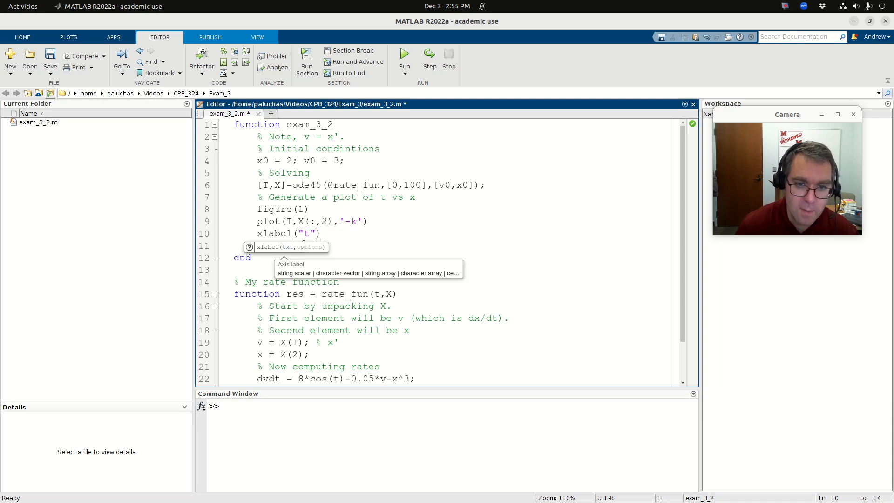
type("ylabel")
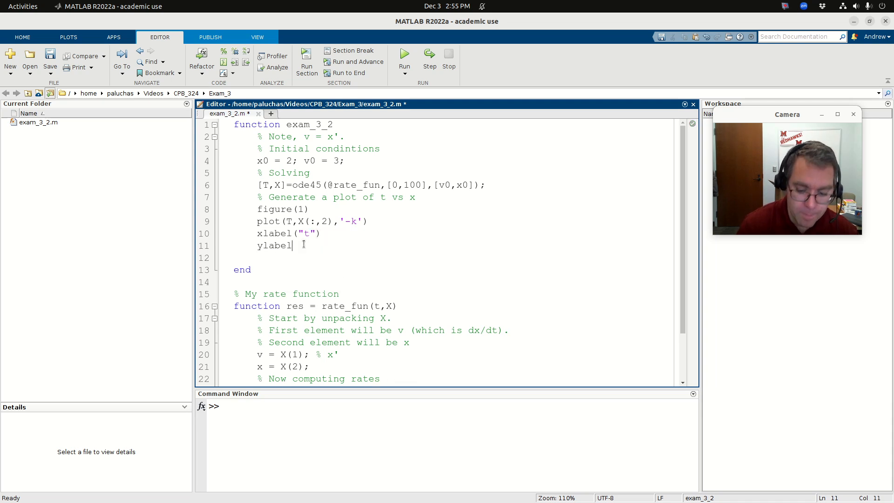
type("(\"x\"")
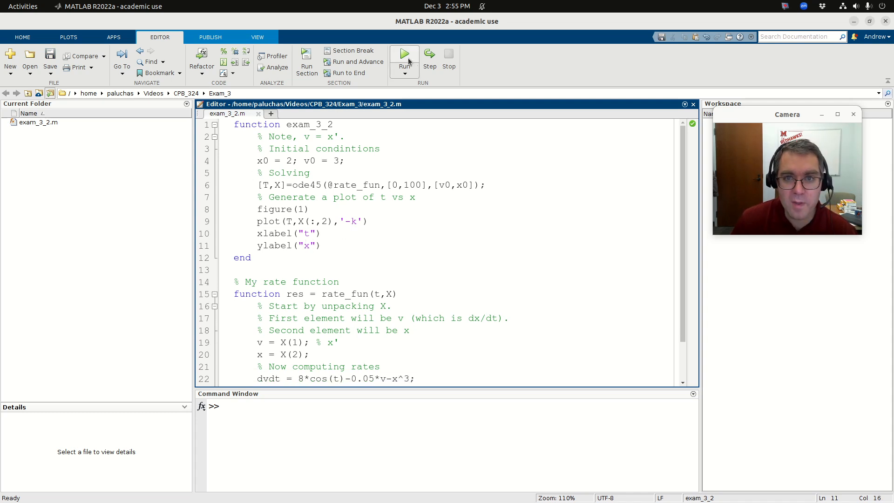
Run exam_3_2 to show the oscillating x-versus-t Figure 1, then move it aside
left_click(404, 55)
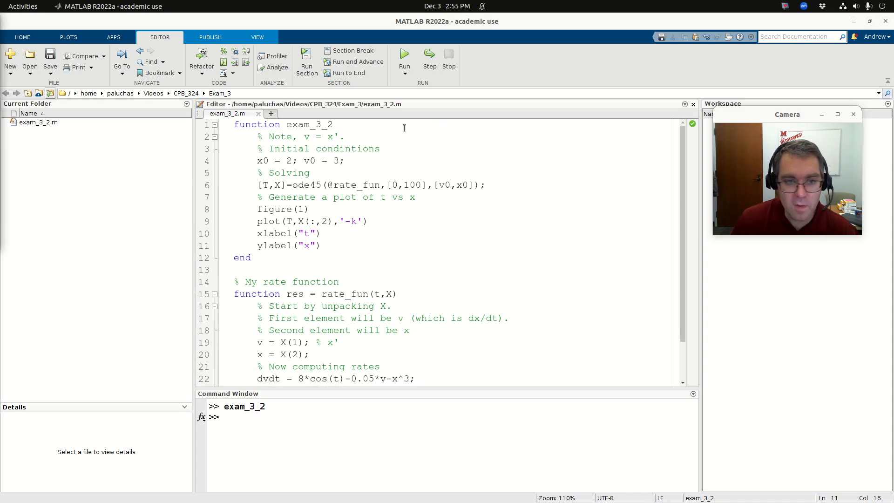
left_click(404, 57)
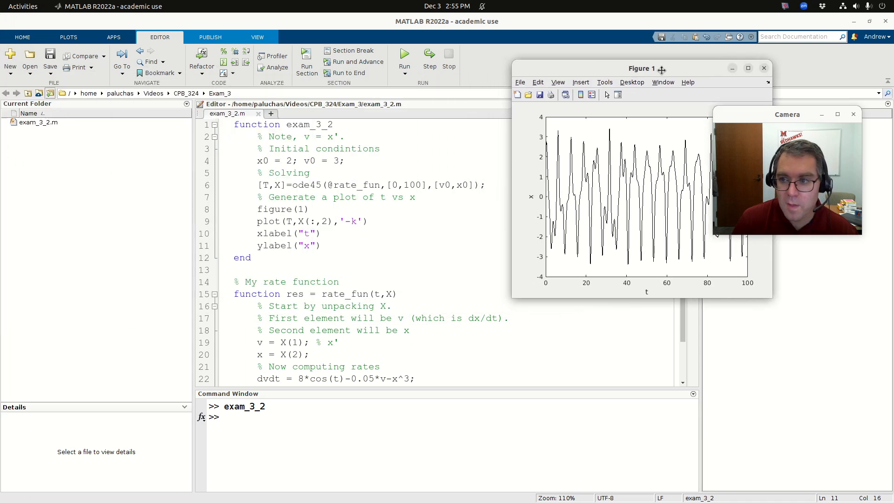
left_click_drag(641, 68, 541, 89)
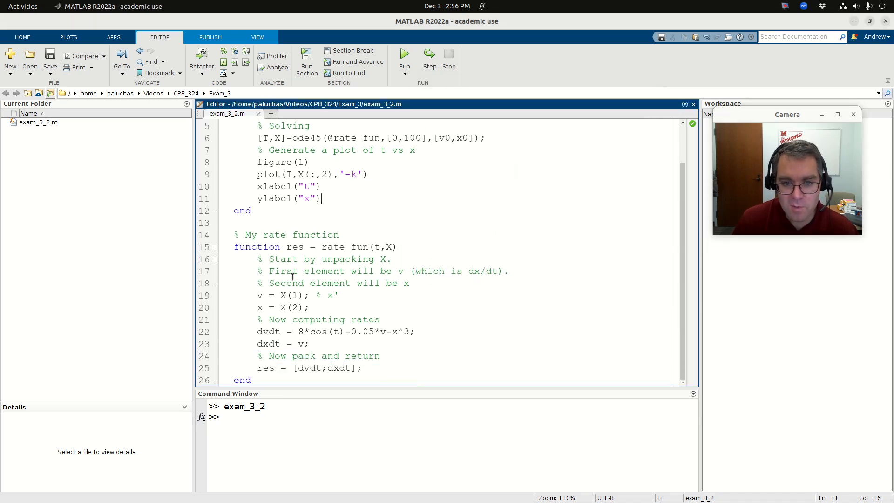
mouse_move(383, 271)
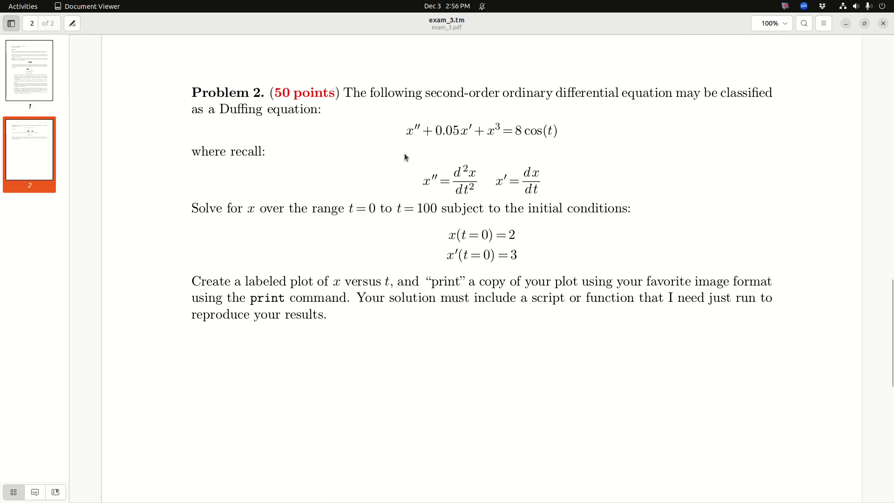
mouse_move(429, 147)
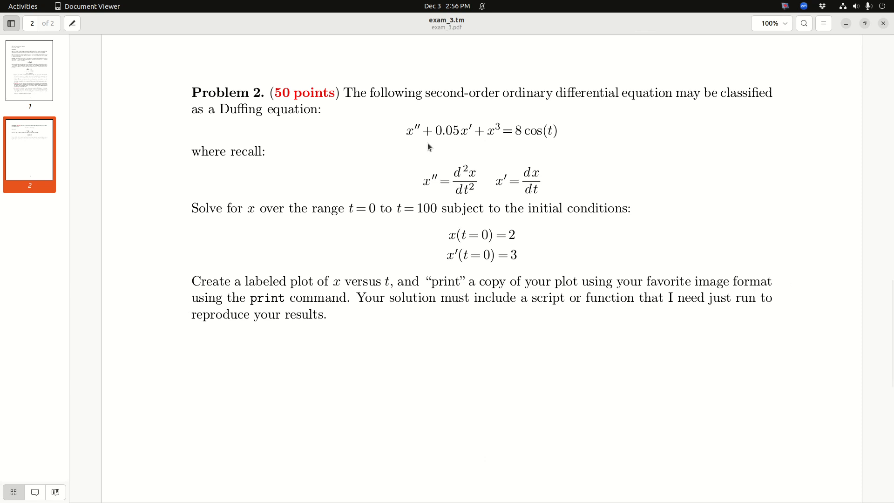
mouse_move(513, 188)
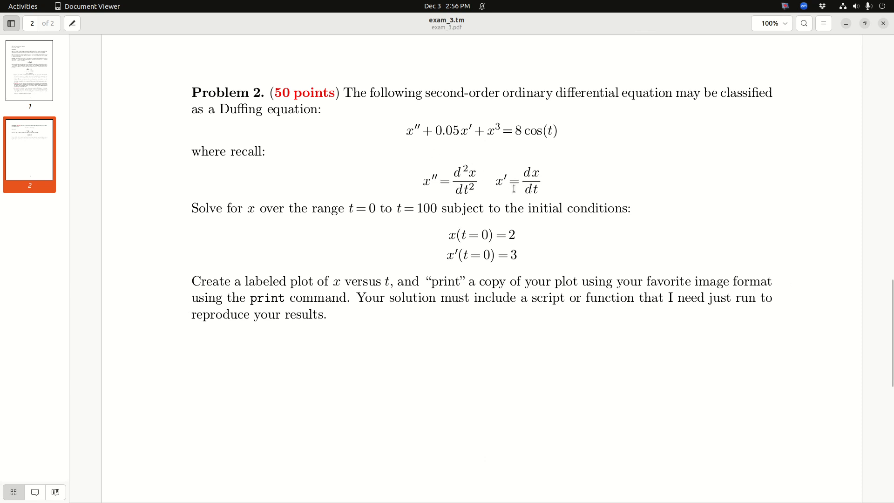
mouse_move(535, 182)
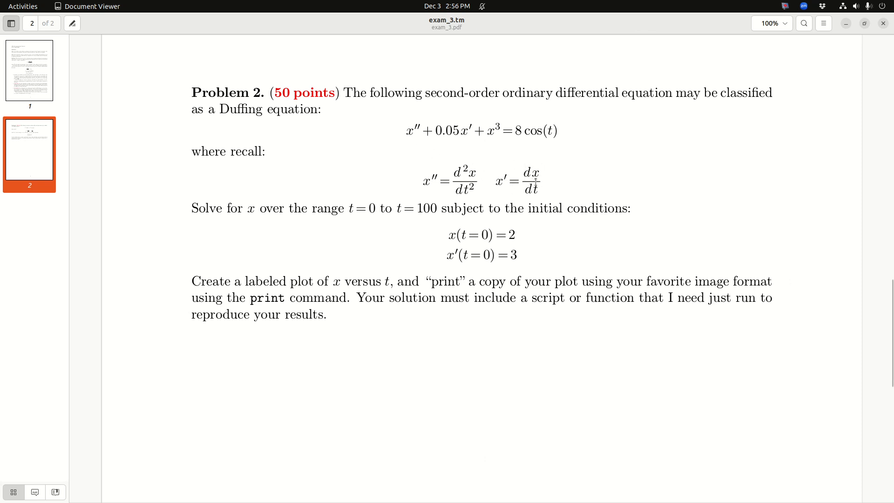
mouse_move(522, 182)
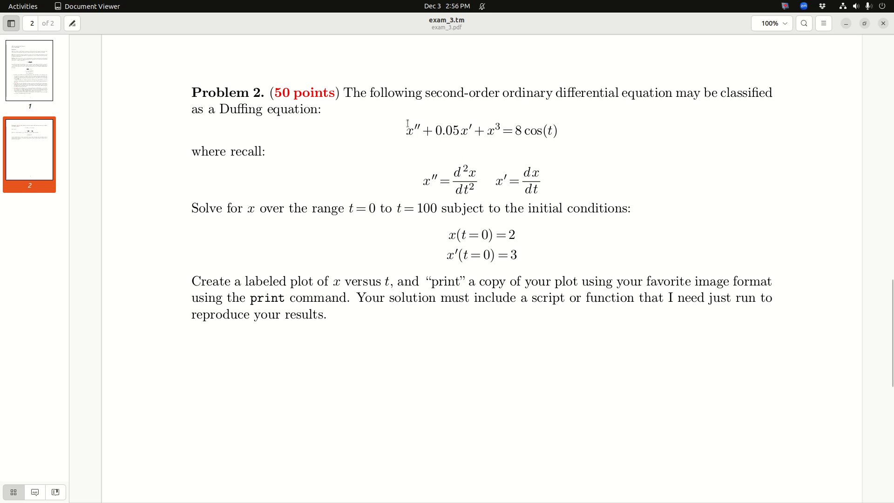
mouse_move(469, 156)
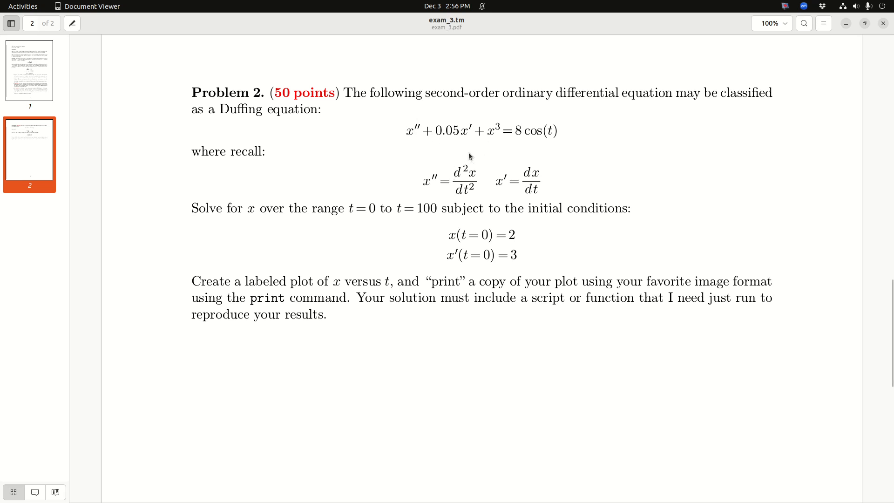
mouse_move(519, 162)
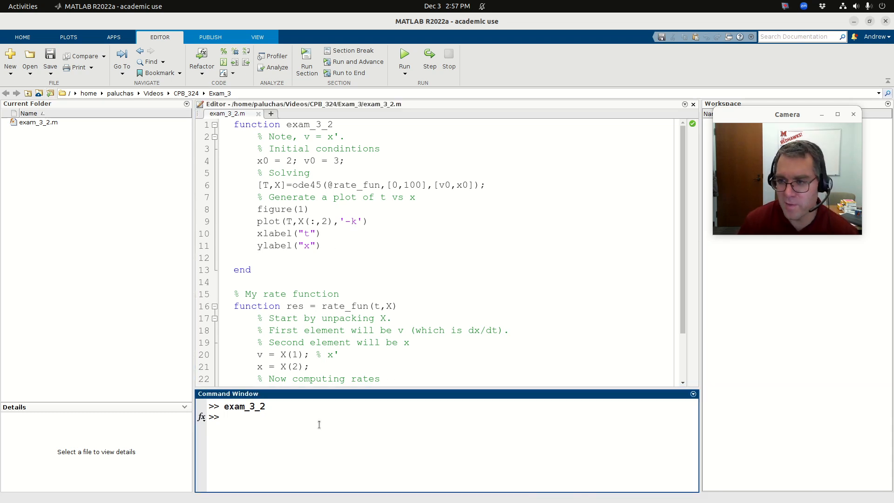
Open the print function's documentation and scroll down to the formattype table
type("hel")
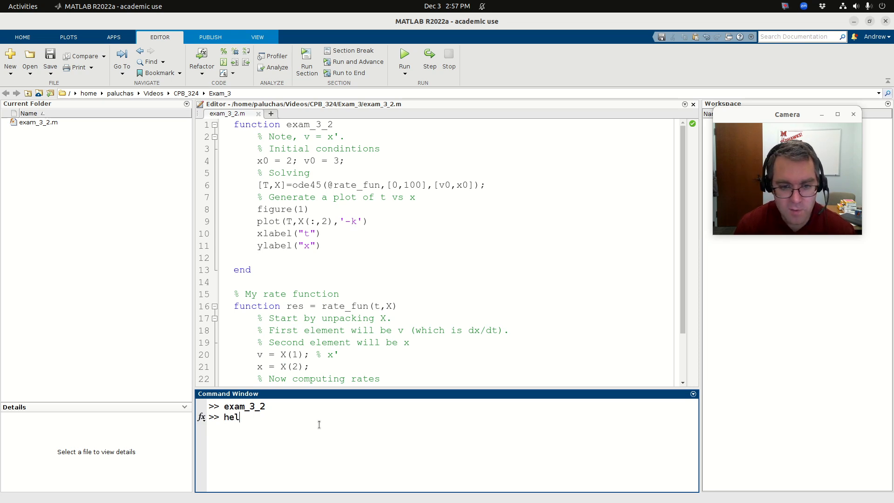
key("BackSpace")
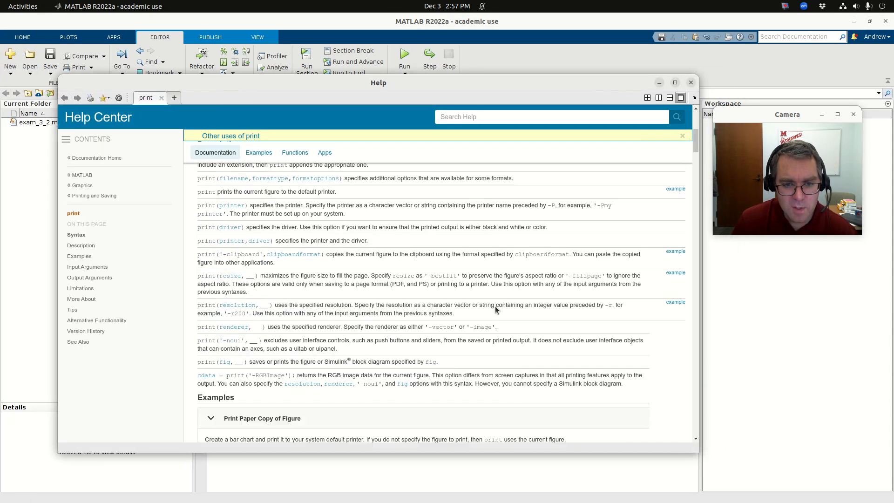
scroll("down", 3)
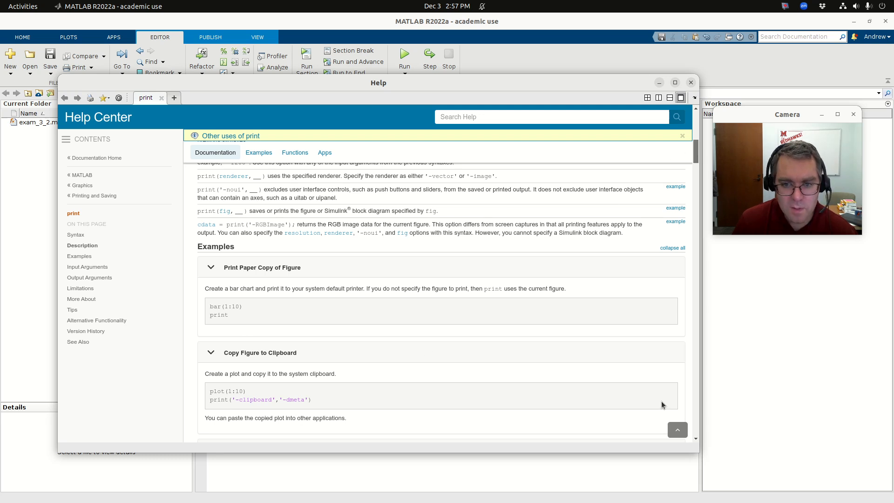
scroll("down", 3)
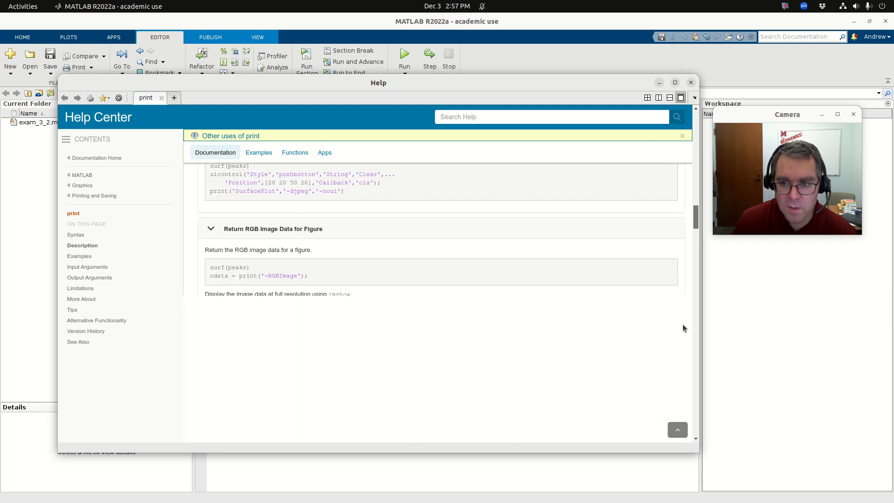
scroll("down", 3)
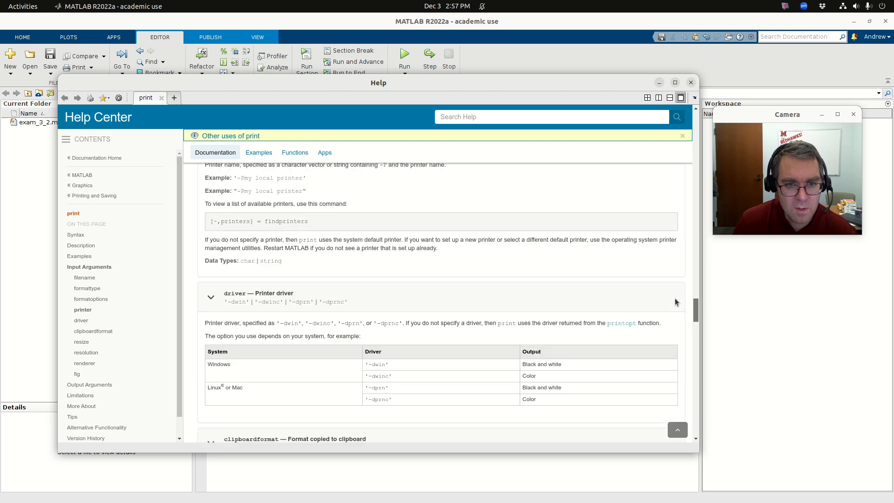
scroll("down", 3)
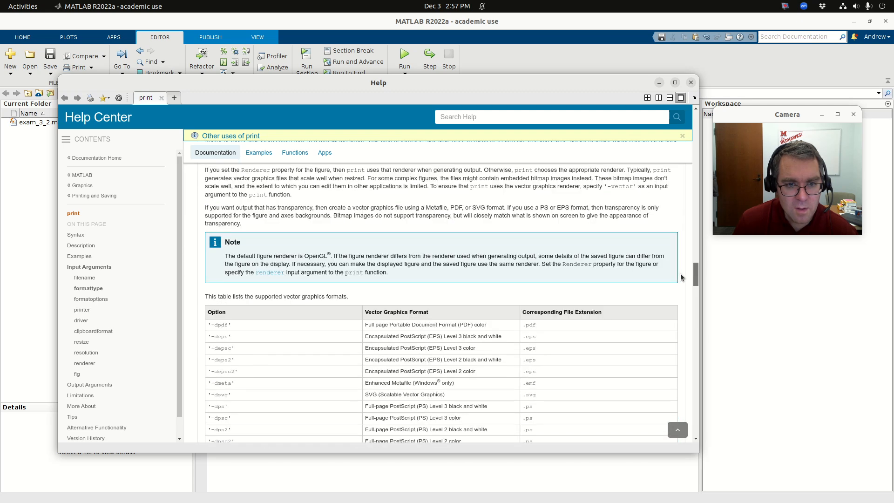
scroll("down", 3)
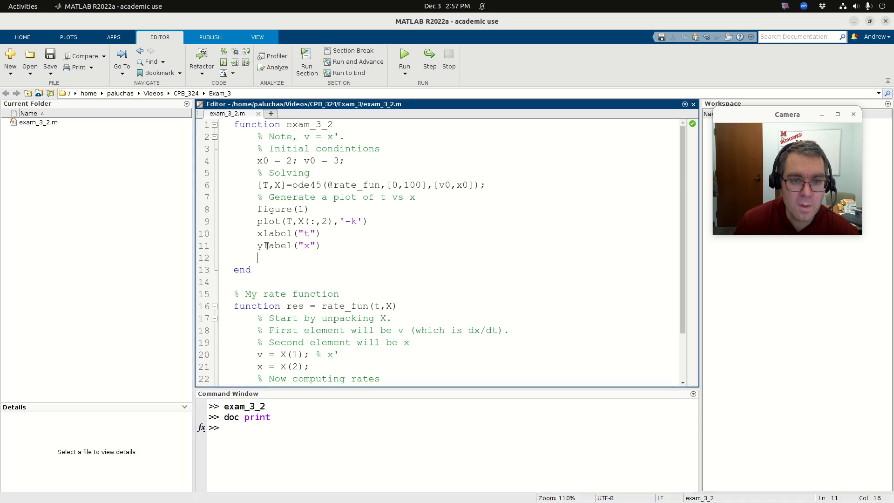
Append print('-dpdf','duffing.pdf') after the ylabel line in exam_3_2
type("print")
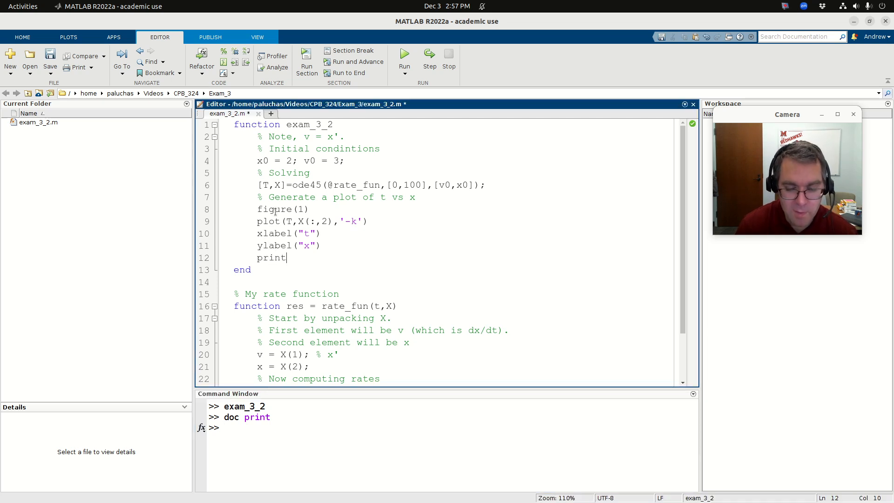
type("()")
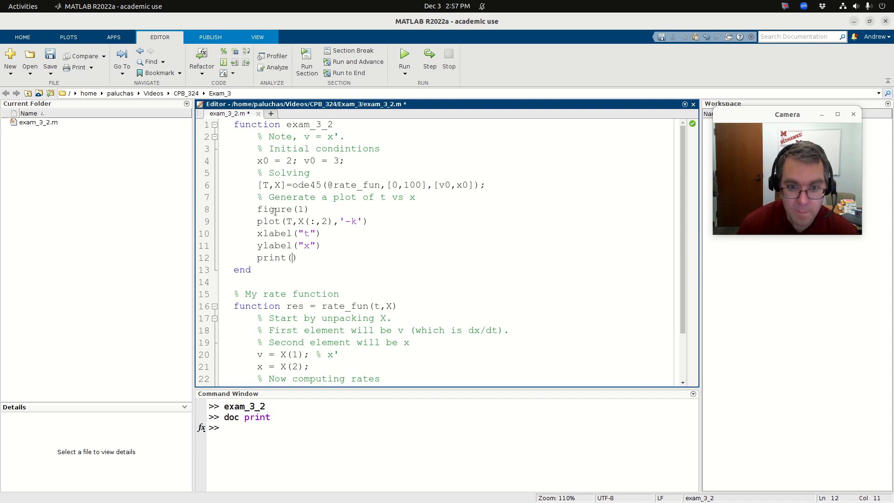
type("'-pd")
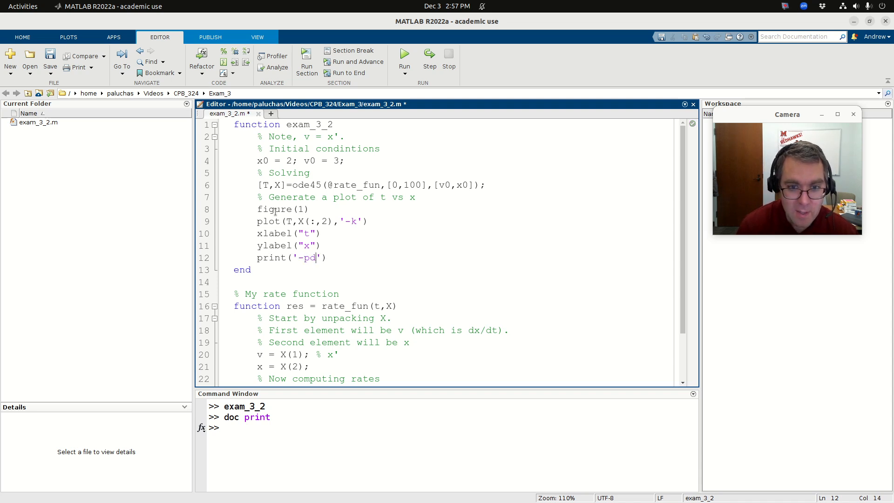
key("BackSpace")
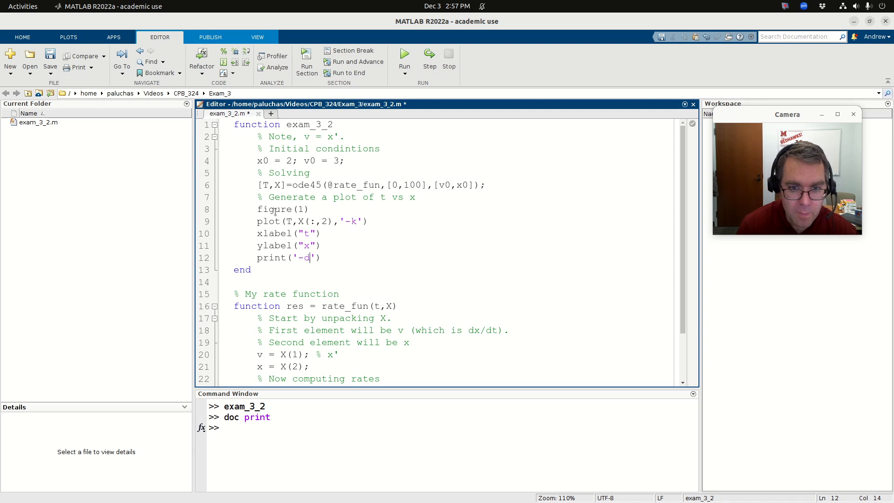
type("pdf")
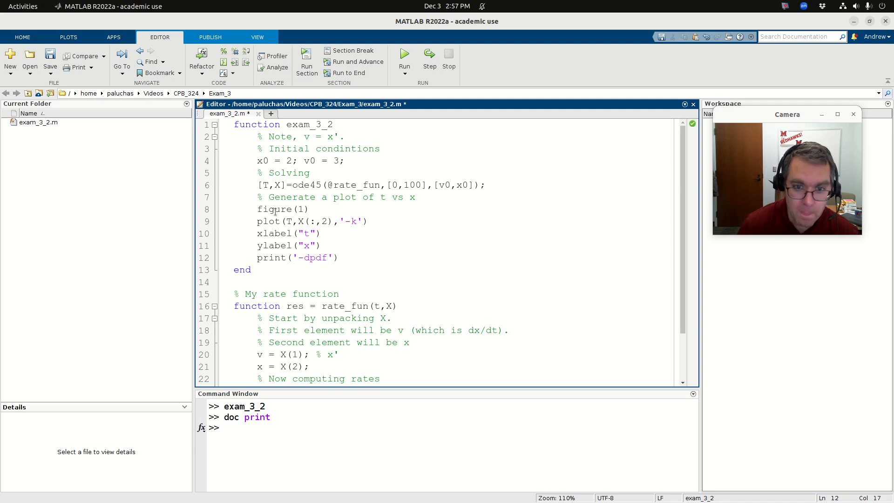
type(",''")
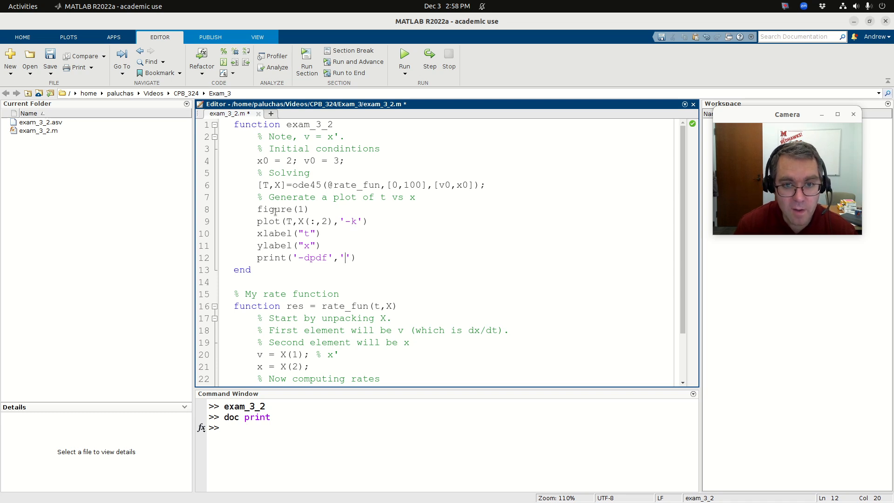
type("duffing.pdf")
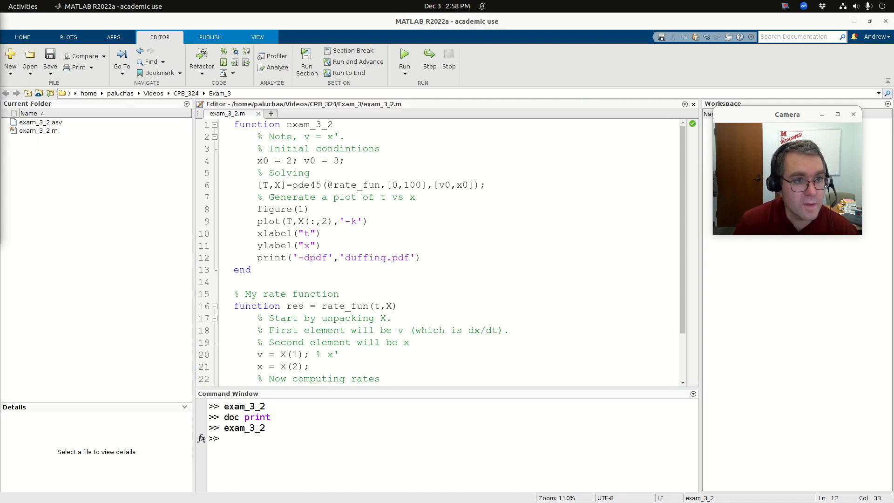
Rerun exam_3_2, close Figure 1, and right-click duffing.pdf in Current Folder
left_click(404, 55)
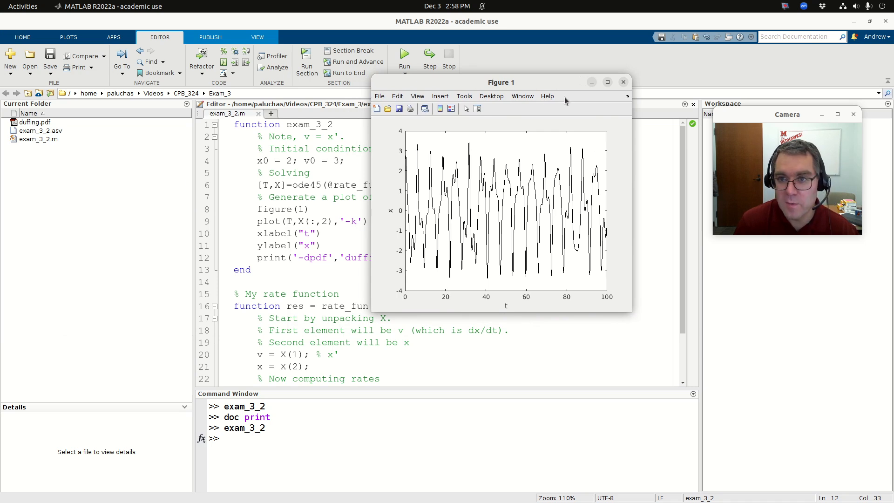
left_click(623, 82)
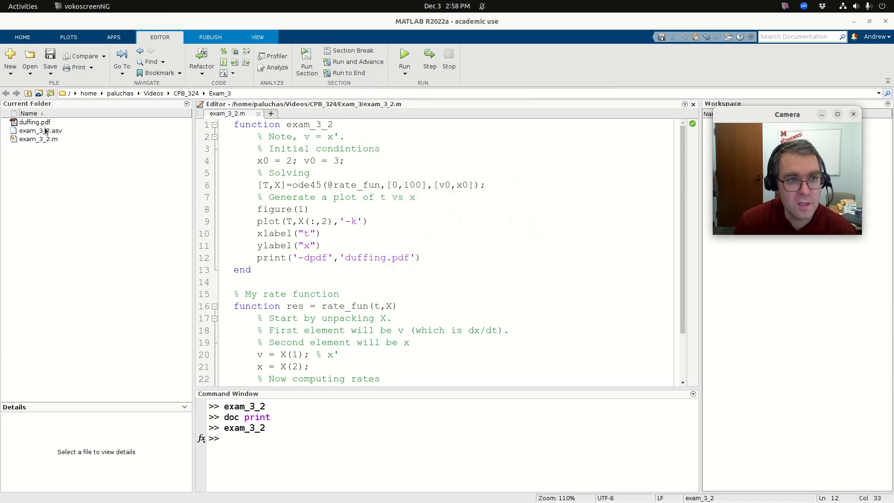
right_click(34, 122)
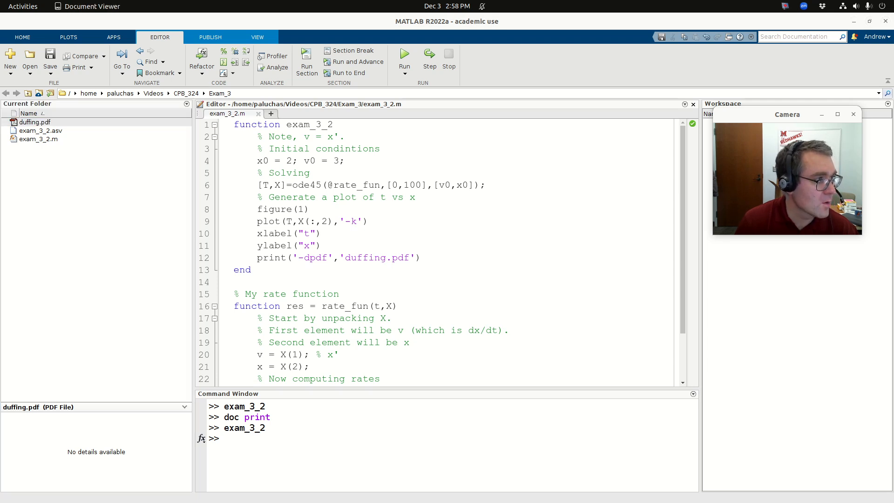
Open duffing.pdf to view the x versus t oscillation plot, then right-click the file again
double_click(35, 122)
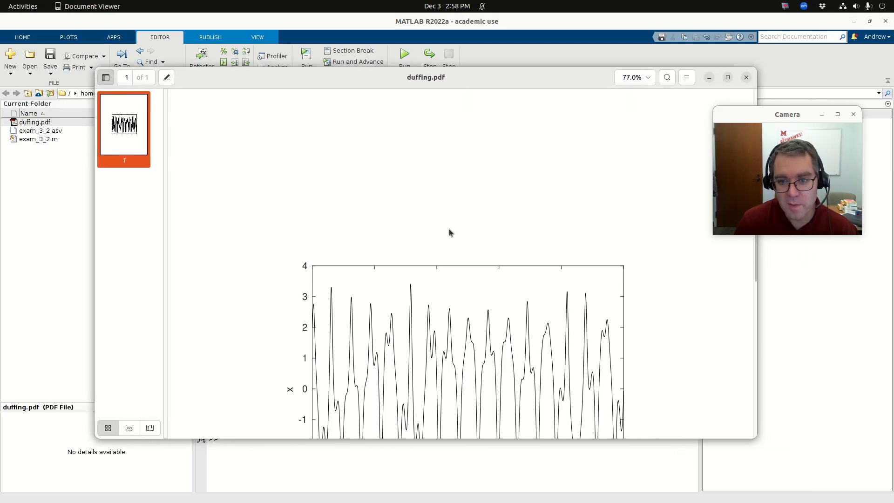
scroll("down", 3)
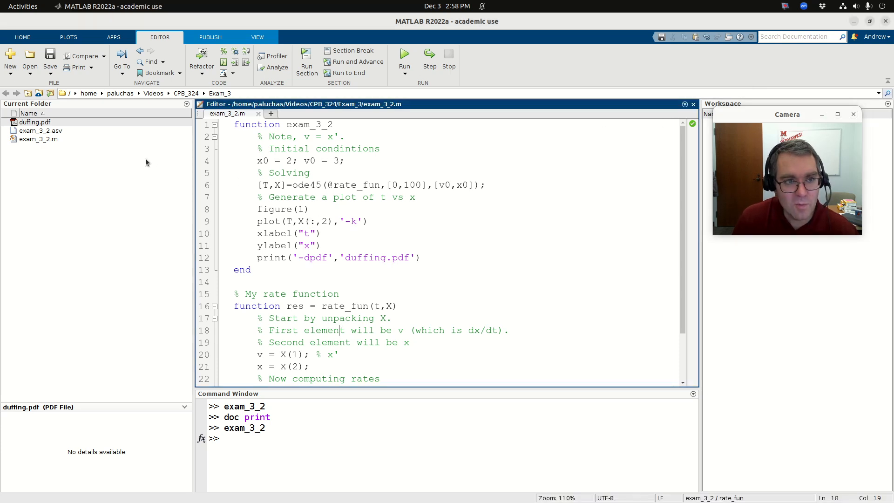
right_click(34, 122)
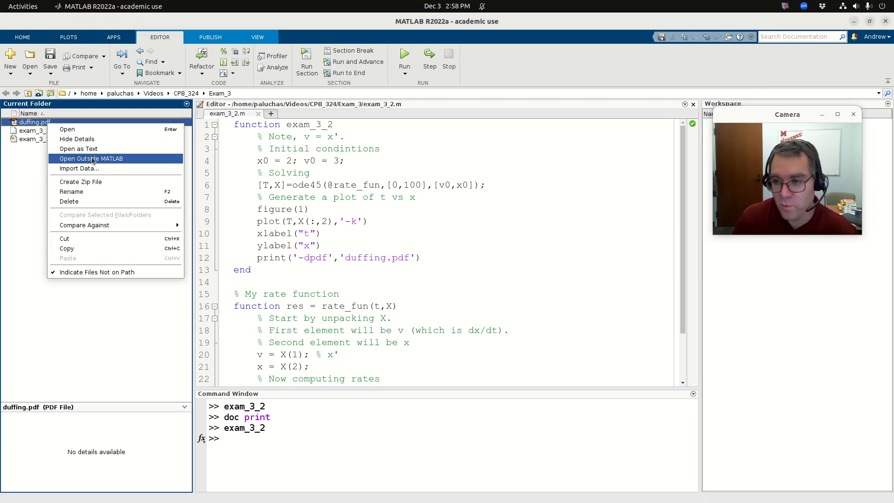